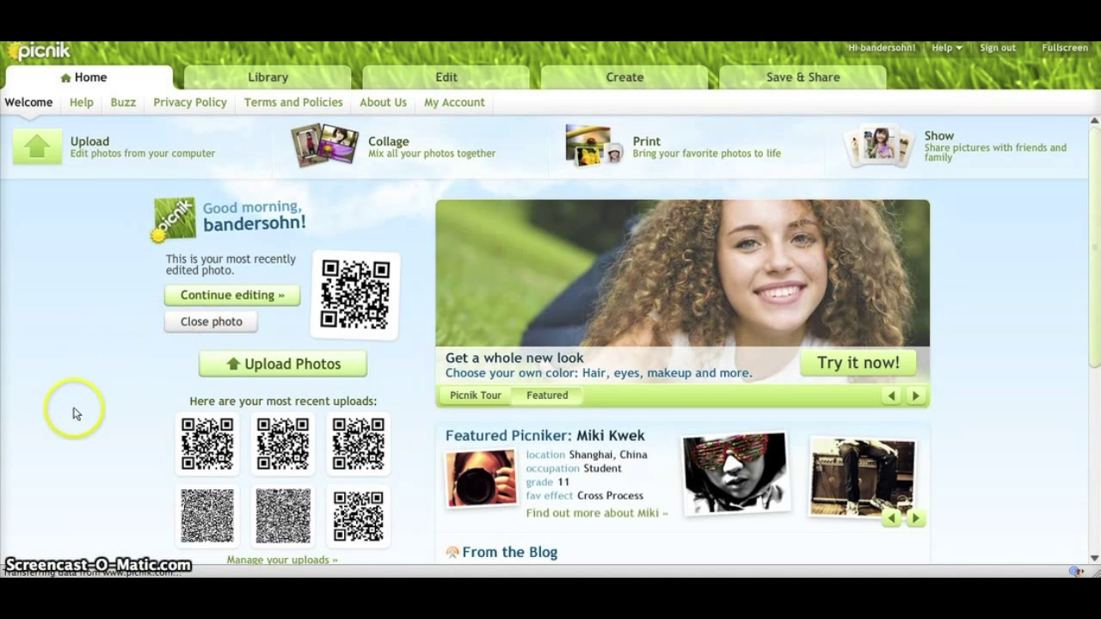
{"action": "mouse_move", "coordinate": [282, 365]}
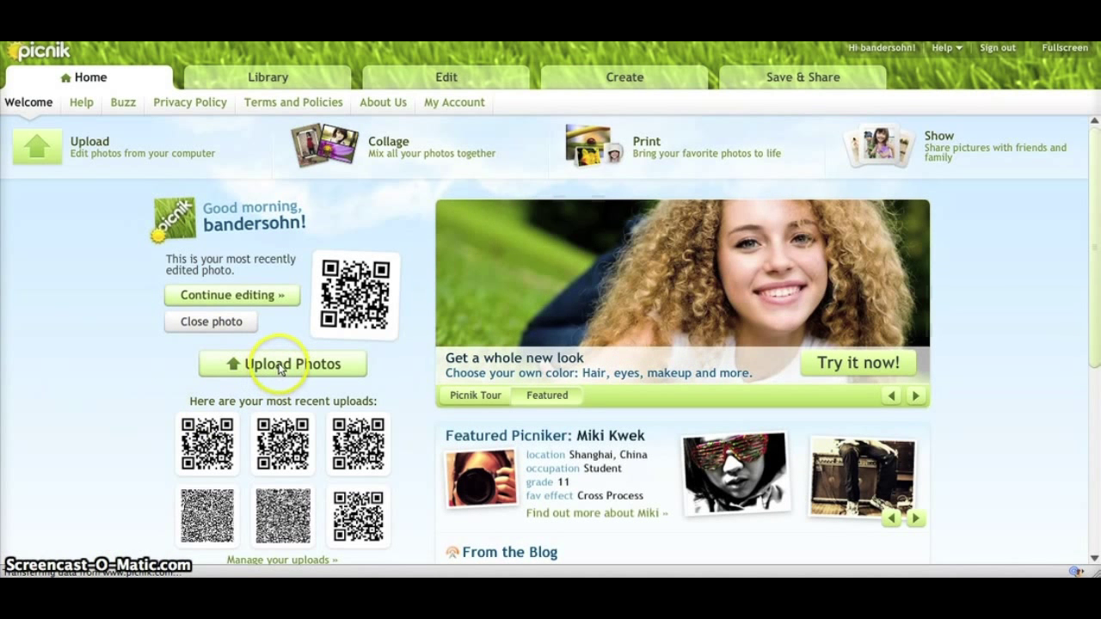
- Upload 'ActiveRain Blog QR Code.jpg' from the Desktop into the Picnik editor
{"action": "left_click", "coordinate": [281, 363]}
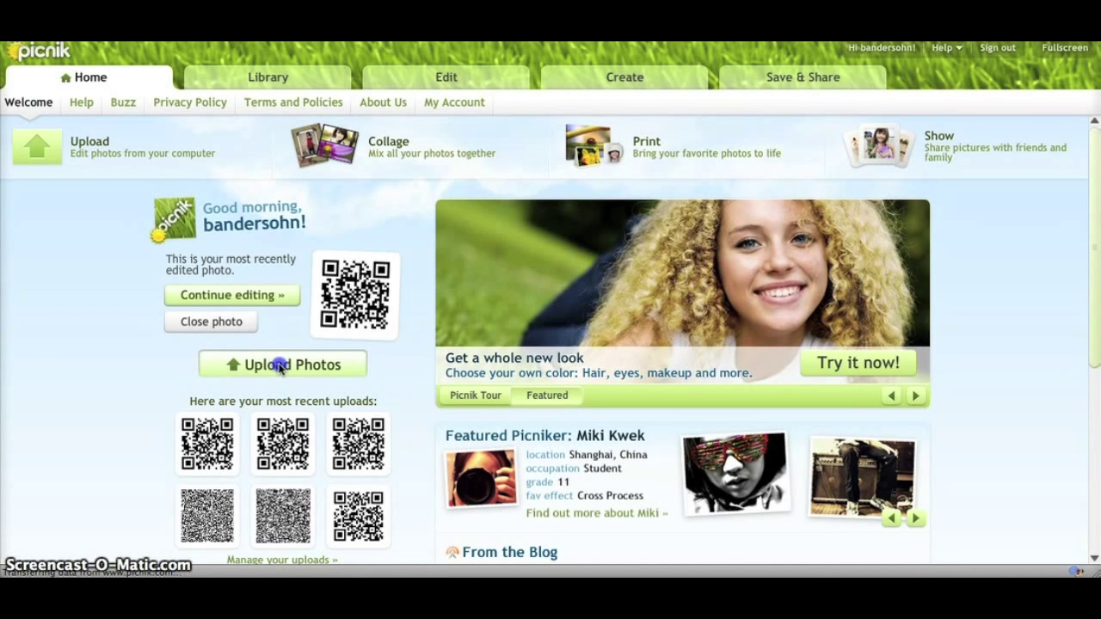
{"action": "left_click", "coordinate": [282, 364]}
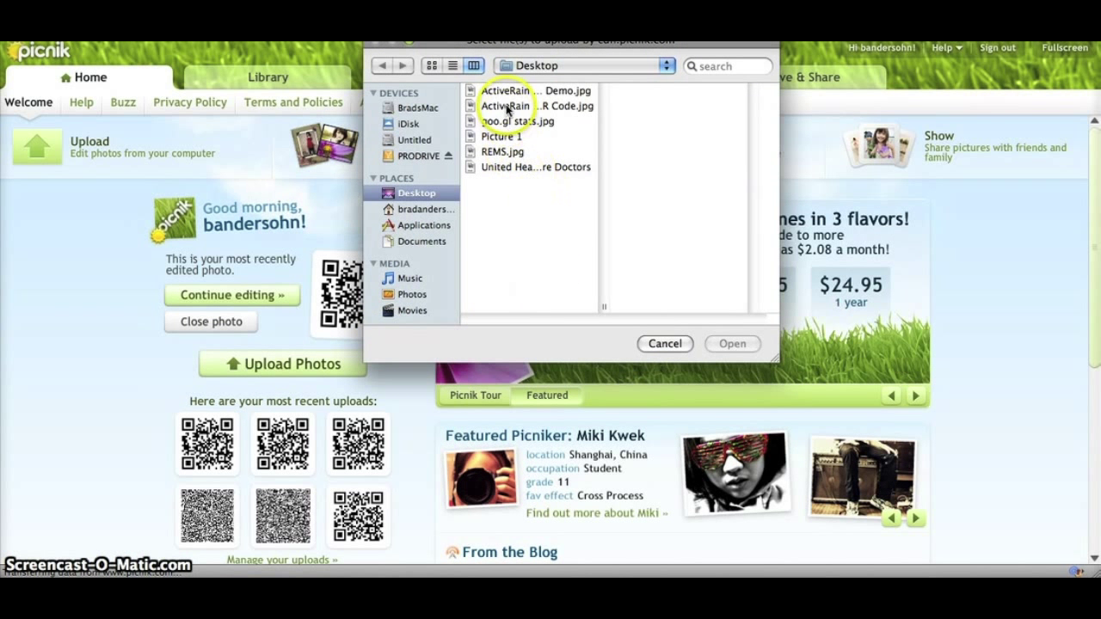
{"action": "left_click", "coordinate": [534, 106]}
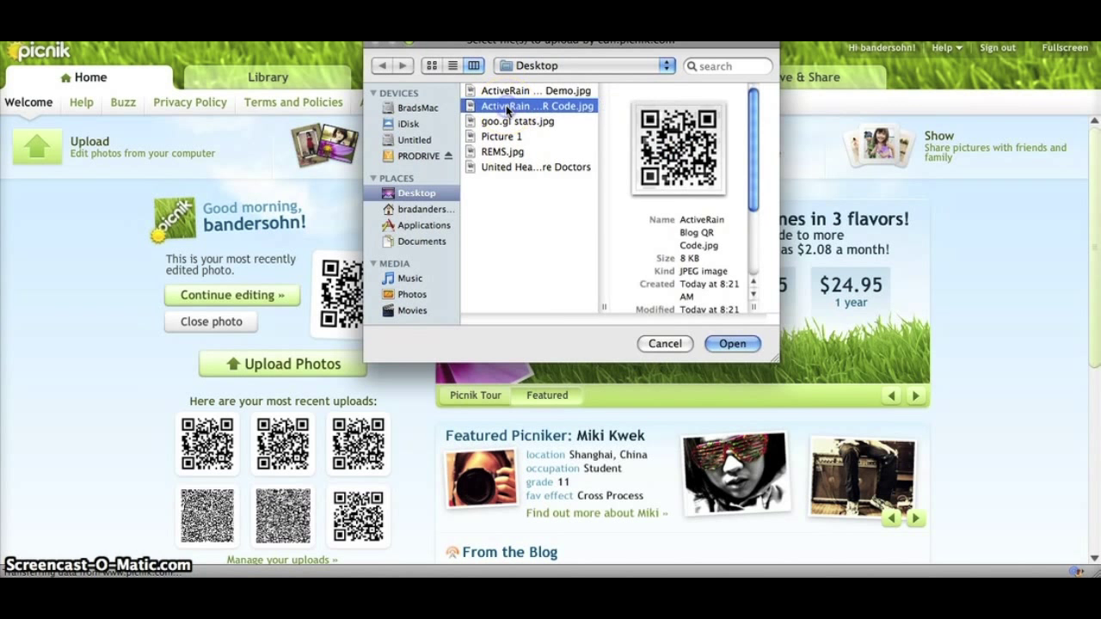
{"action": "left_click", "coordinate": [732, 345]}
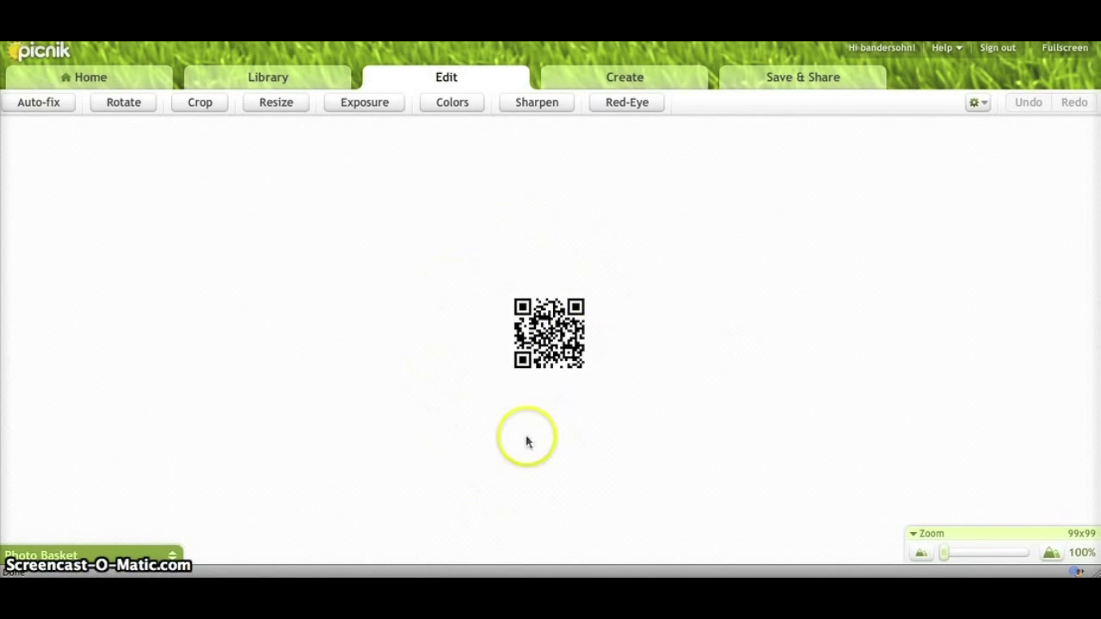
{"action": "mouse_move", "coordinate": [490, 385]}
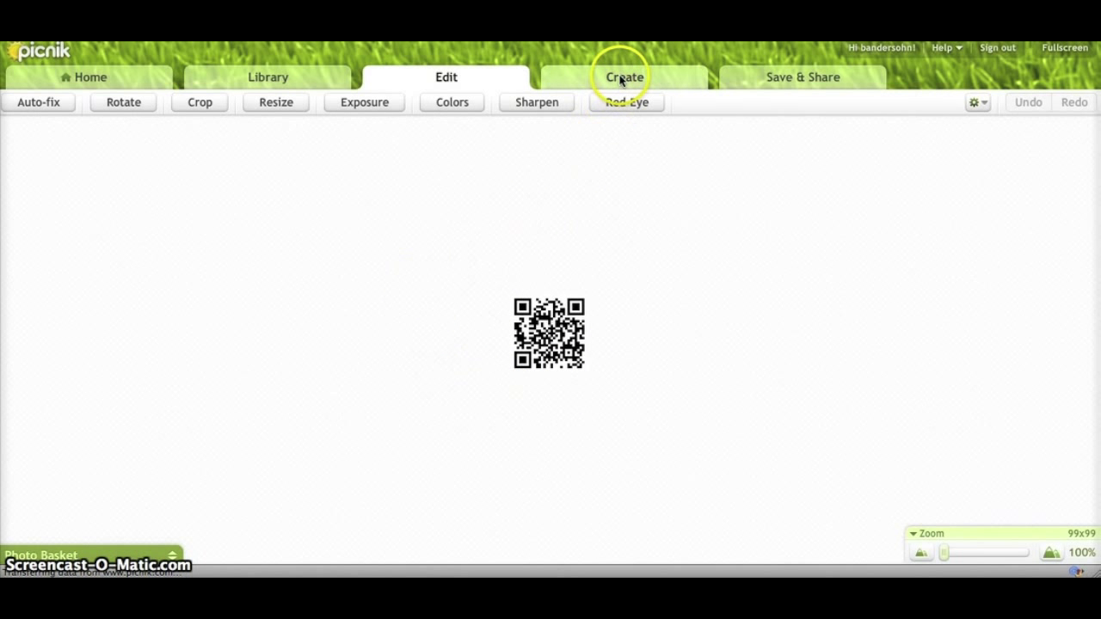
- Apply a Border frame with a white outer color and outer thickness 25
{"action": "left_click", "coordinate": [624, 76]}
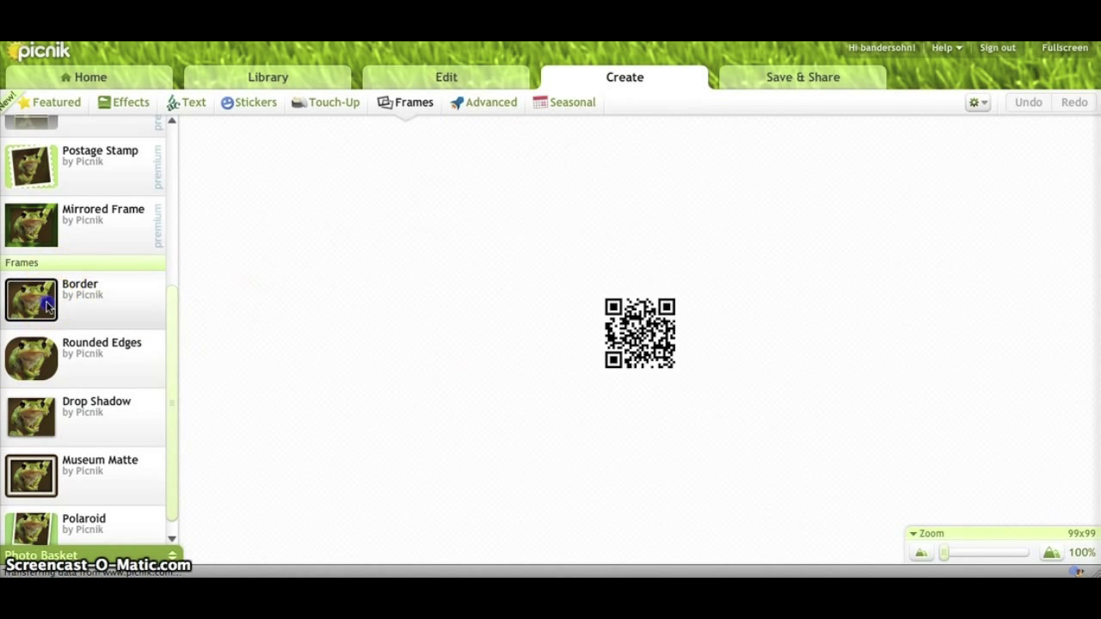
{"action": "left_click", "coordinate": [32, 300]}
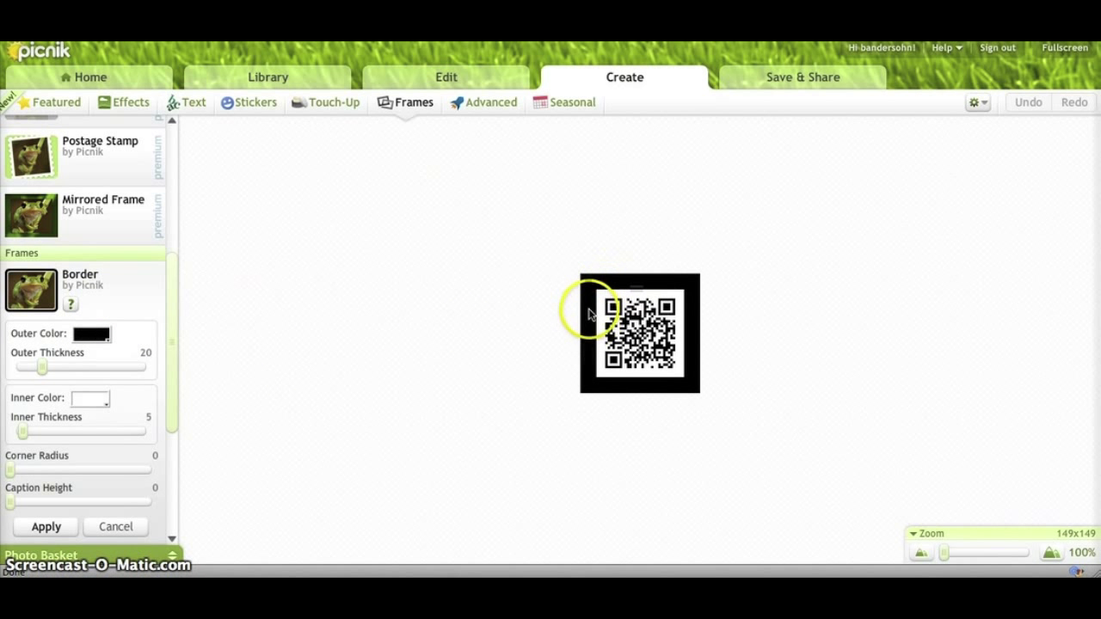
{"action": "mouse_move", "coordinate": [669, 291]}
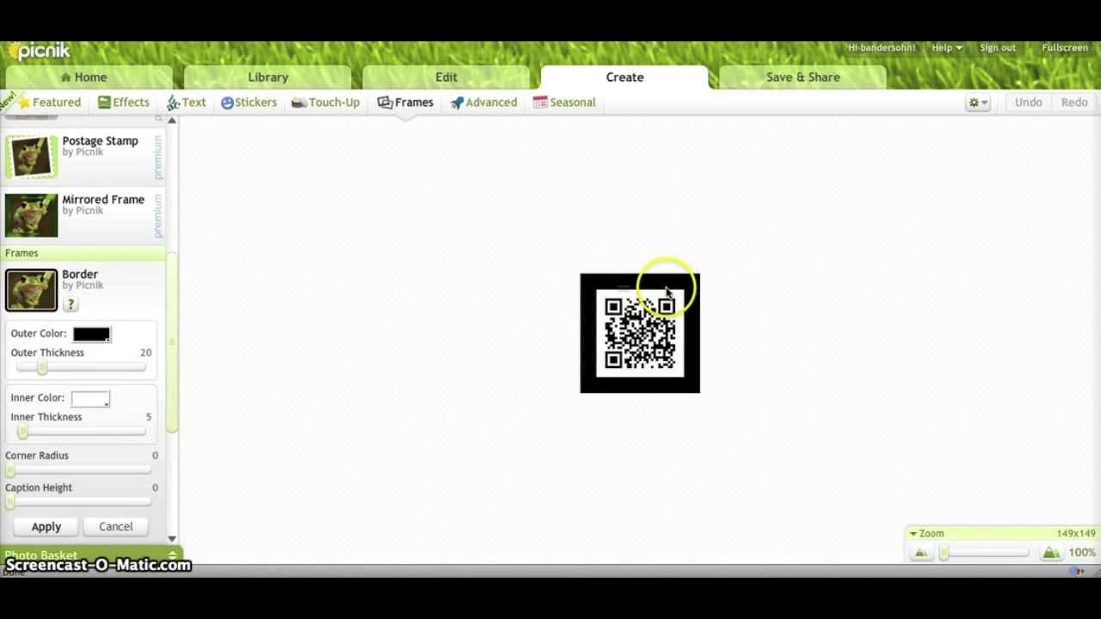
{"action": "mouse_move", "coordinate": [622, 288]}
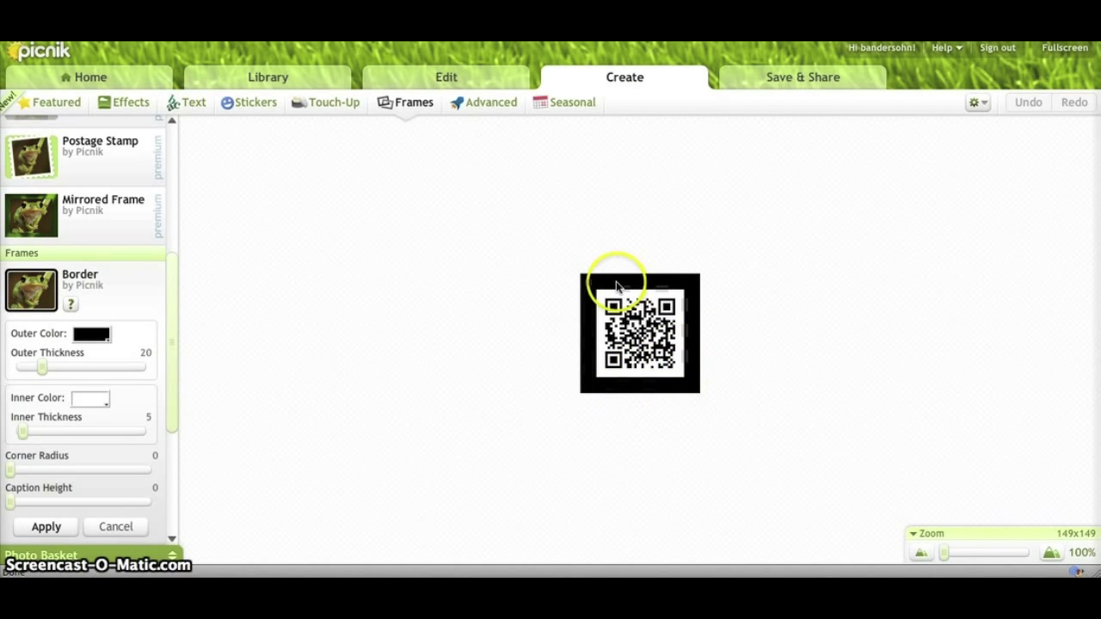
{"action": "left_click", "coordinate": [89, 335]}
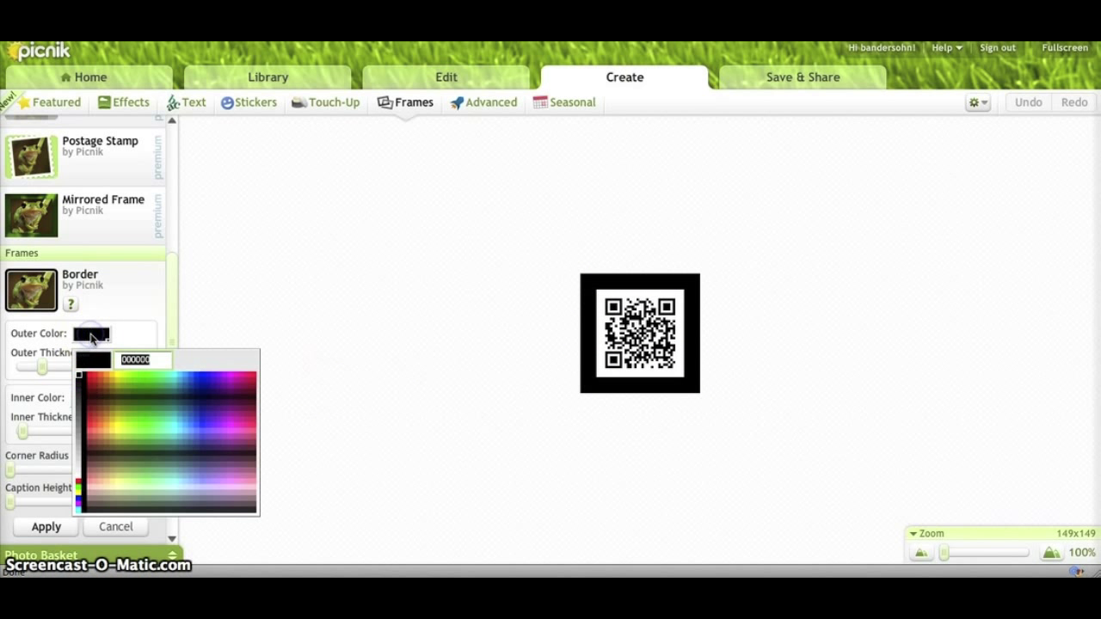
{"action": "left_click", "coordinate": [84, 471]}
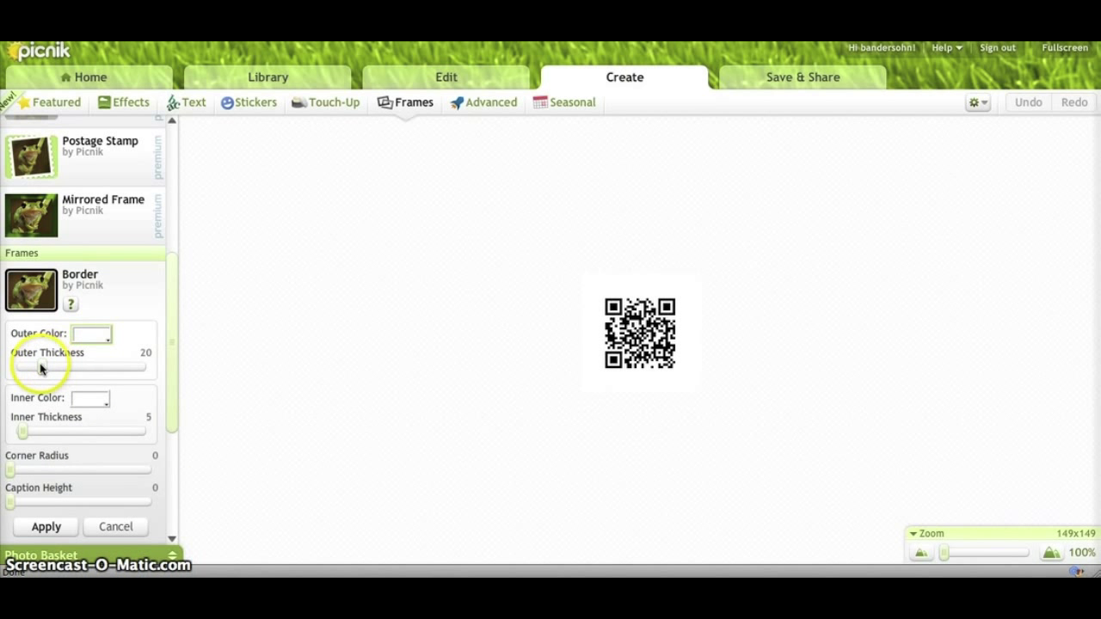
{"action": "left_click_drag", "start_coordinate": [30, 367], "coordinate": [45, 367]}
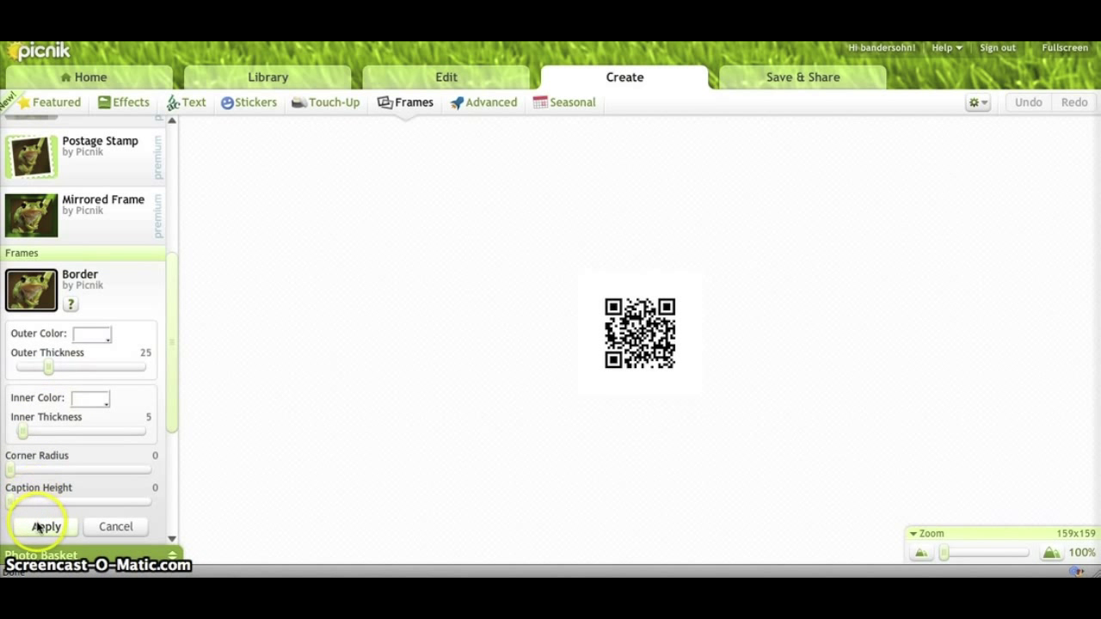
{"action": "left_click", "coordinate": [45, 527]}
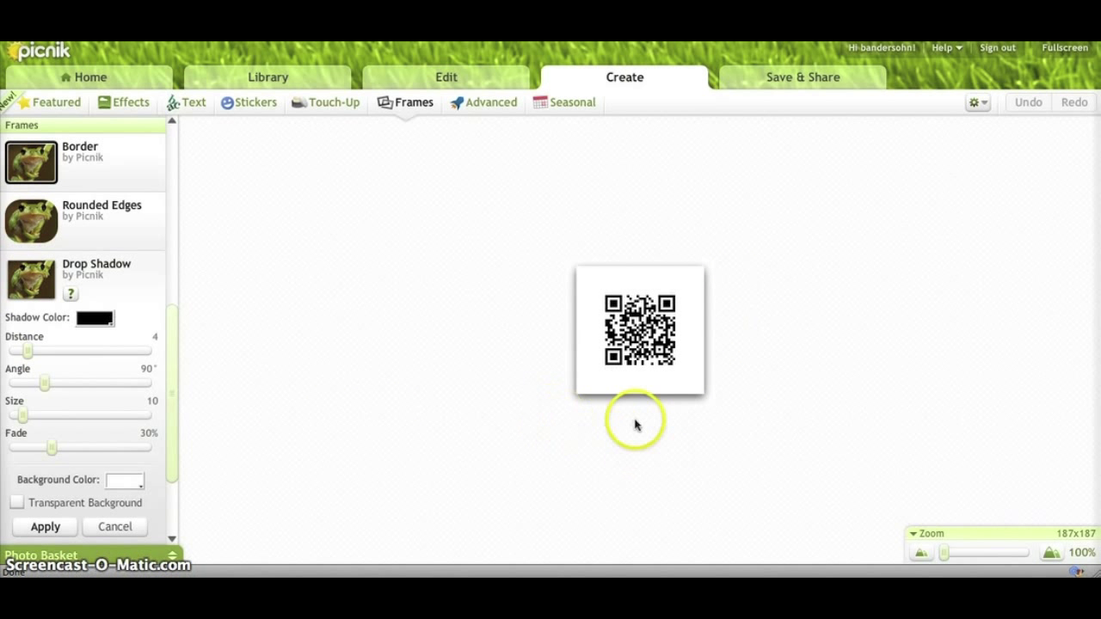
{"action": "mouse_move", "coordinate": [739, 372]}
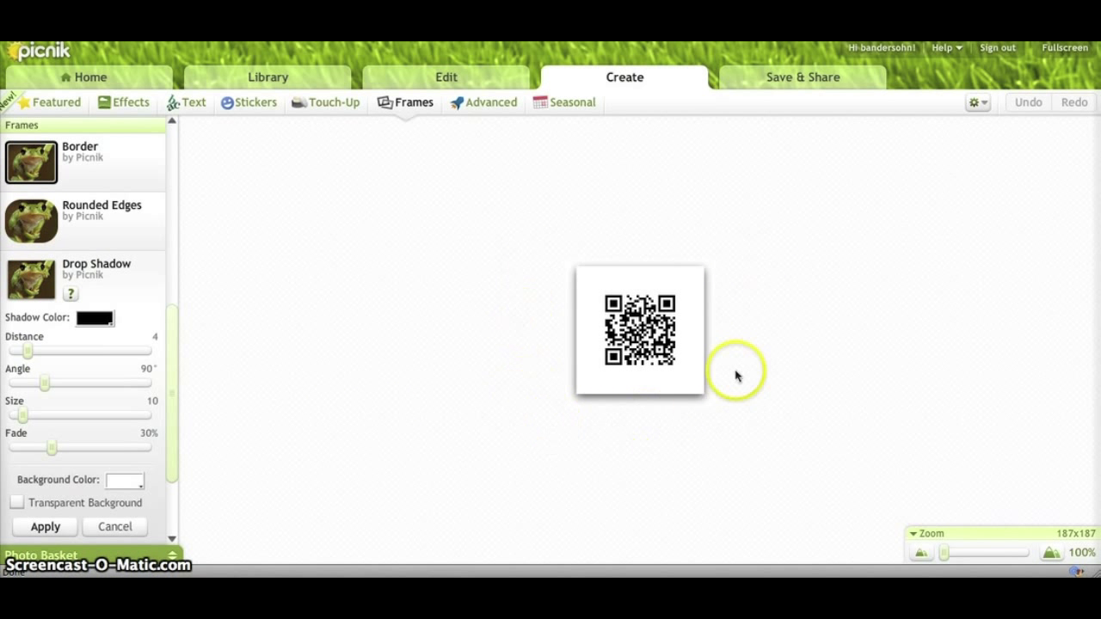
{"action": "mouse_move", "coordinate": [67, 375]}
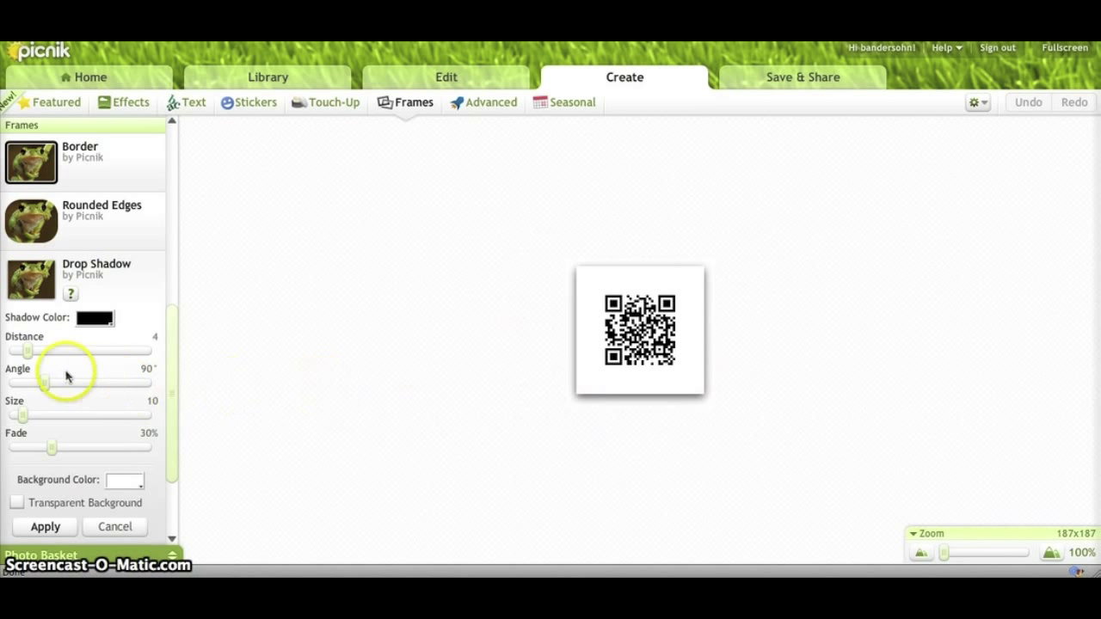
- Set the drop shadow's distance to 9 and angle to 80°
{"action": "left_click_drag", "start_coordinate": [26, 351], "coordinate": [52, 351]}
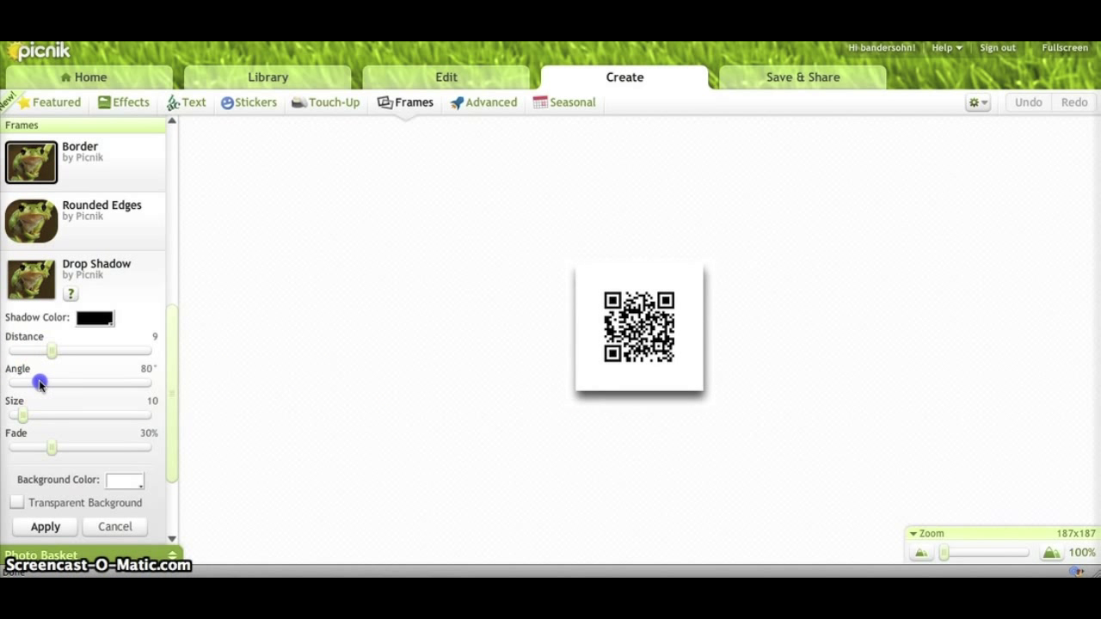
{"action": "left_click_drag", "start_coordinate": [40, 382], "coordinate": [32, 382]}
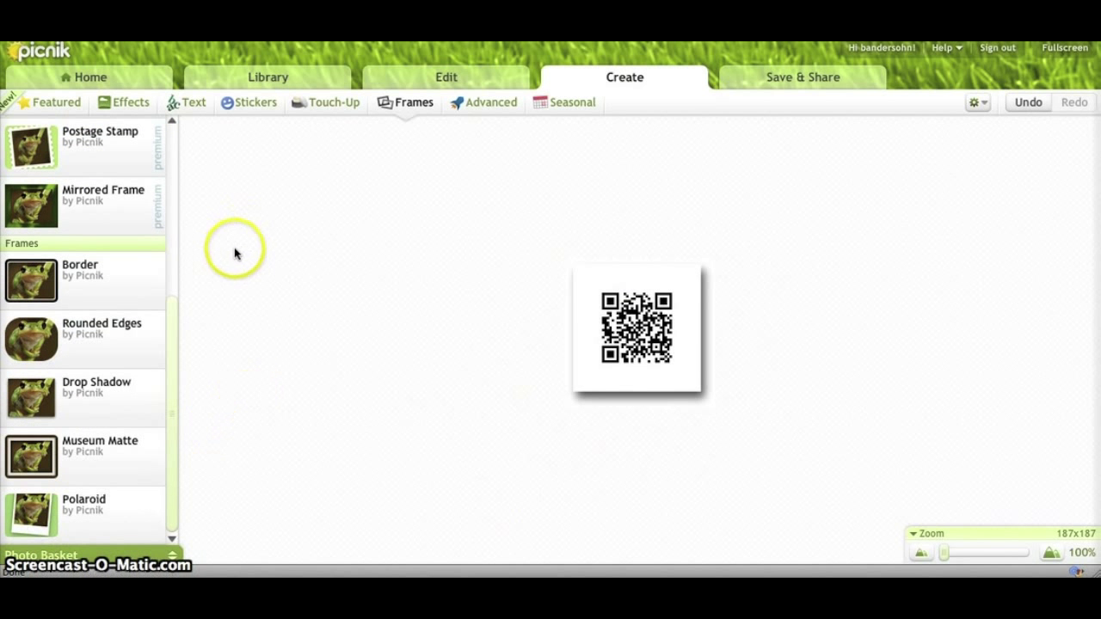
{"action": "mouse_move", "coordinate": [613, 374]}
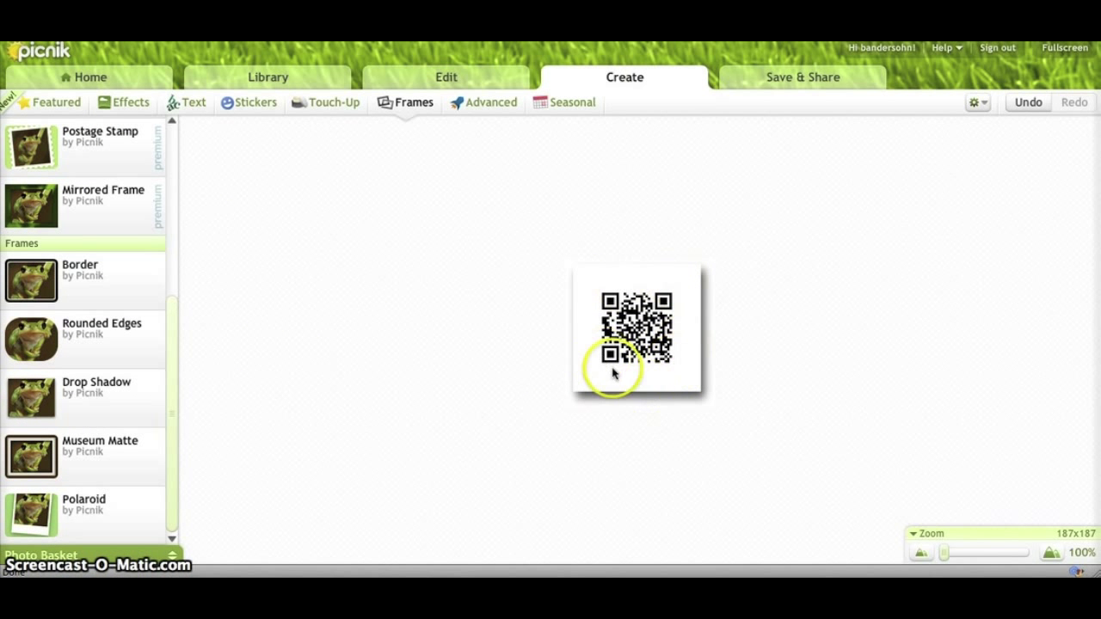
{"action": "mouse_move", "coordinate": [325, 114]}
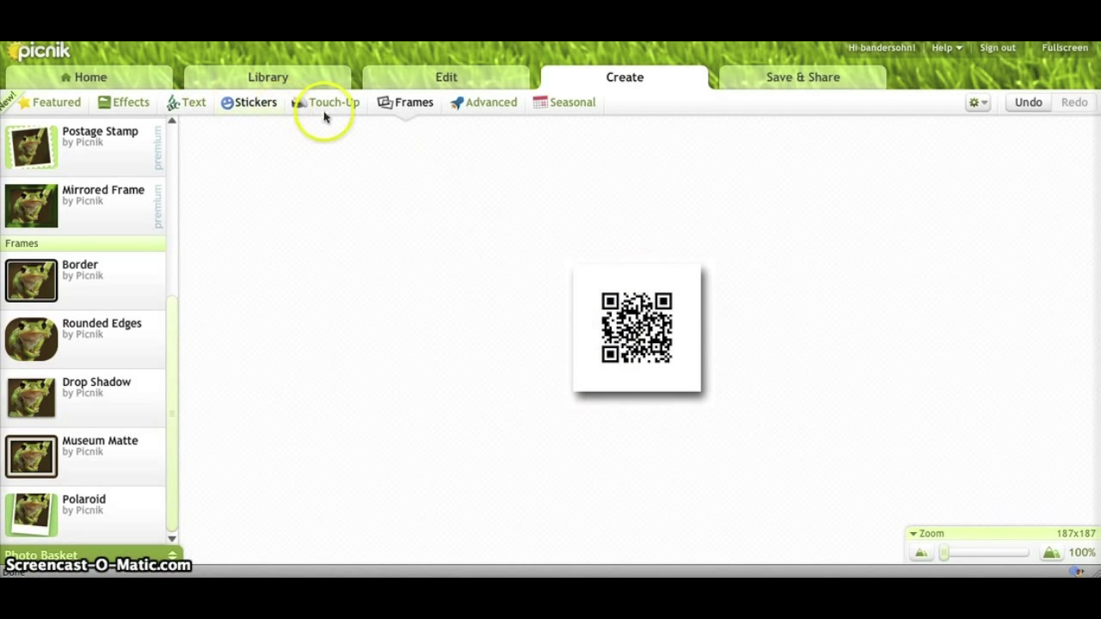
- Add a text caption reading 'Visit My AR Blog' to the image
{"action": "left_click", "coordinate": [194, 102]}
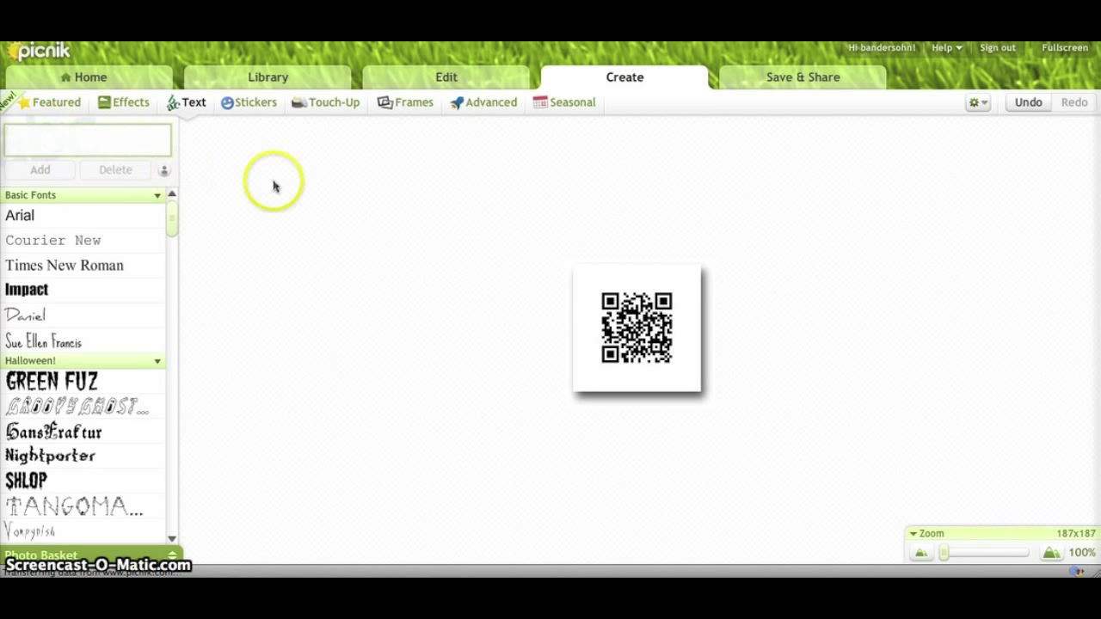
{"action": "mouse_move", "coordinate": [414, 181]}
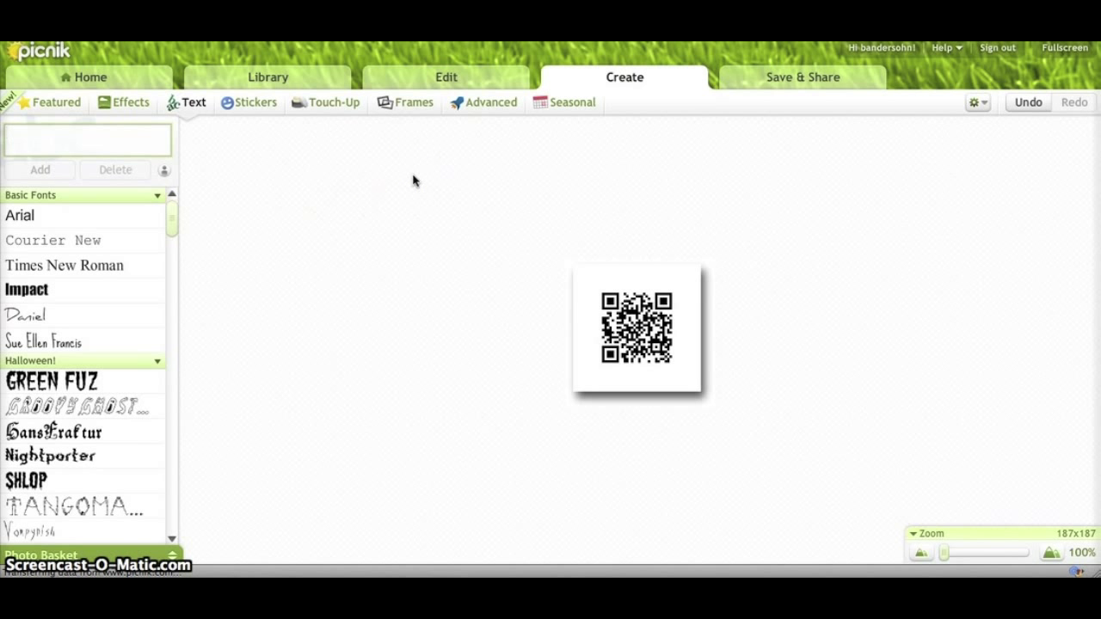
{"action": "type", "text": "Visit My AR Blog"}
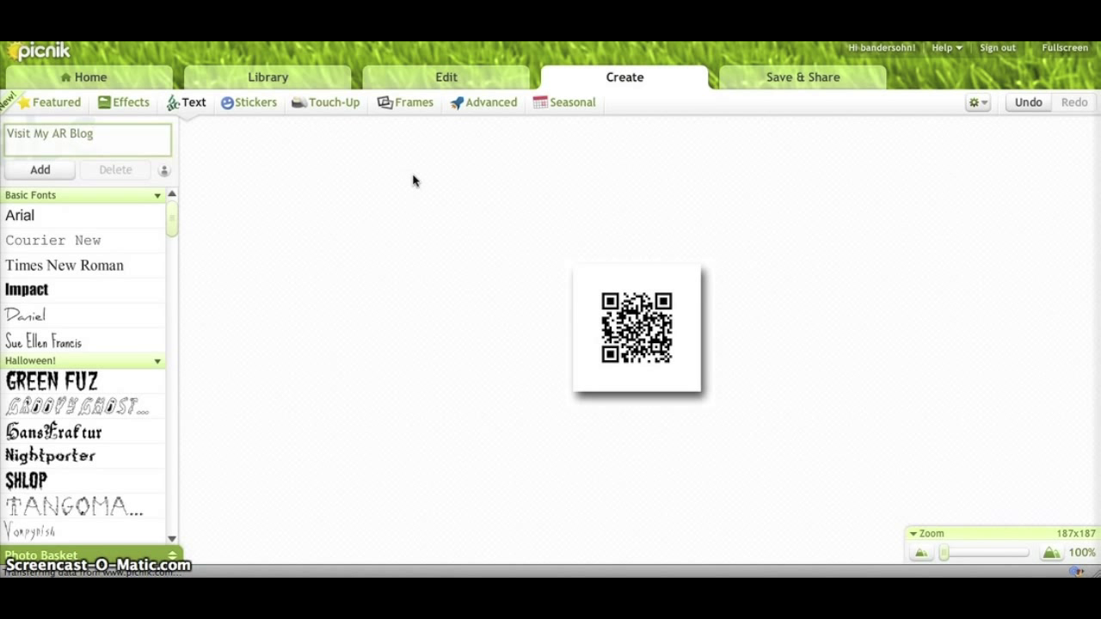
{"action": "left_click", "coordinate": [39, 170]}
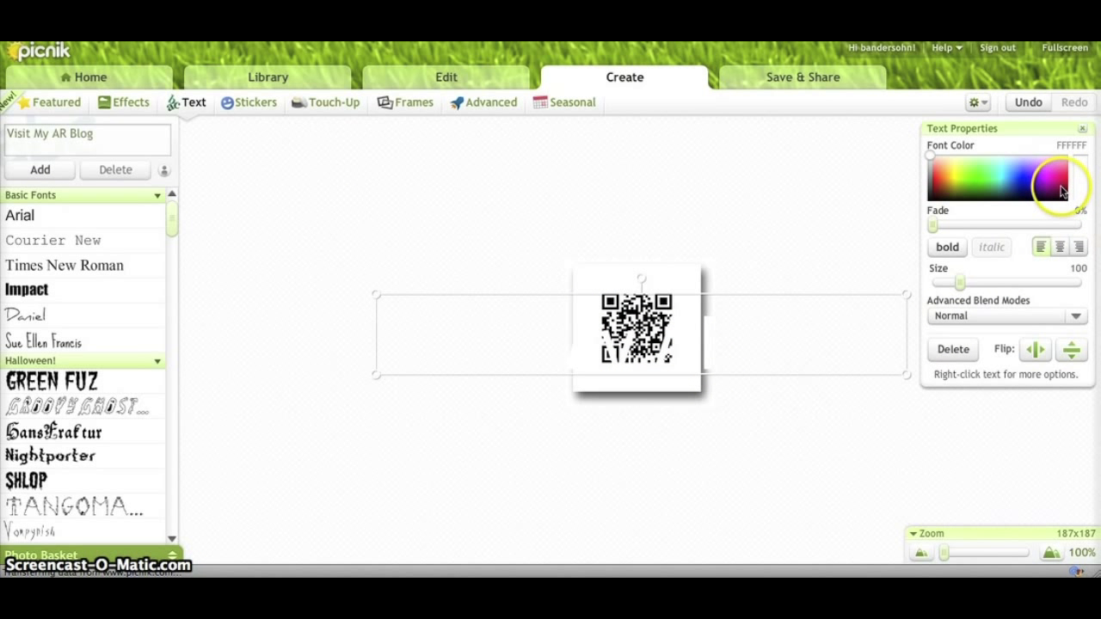
- Make the caption dark maroon at size 21 and move it above the QR code
{"action": "left_click", "coordinate": [1058, 186]}
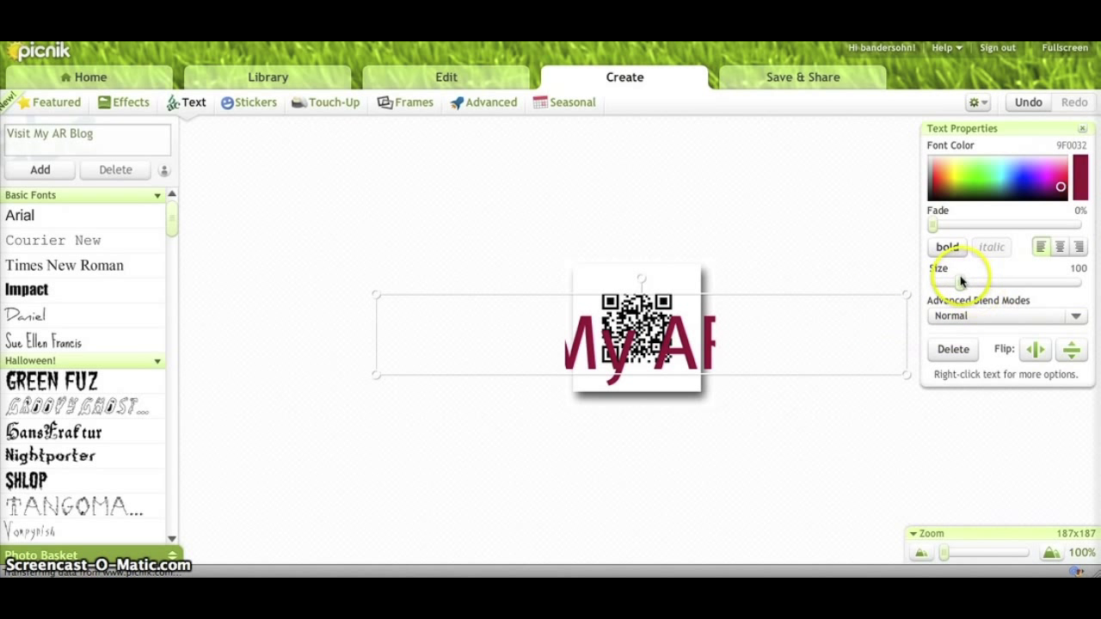
{"action": "left_click_drag", "start_coordinate": [961, 281], "coordinate": [954, 281]}
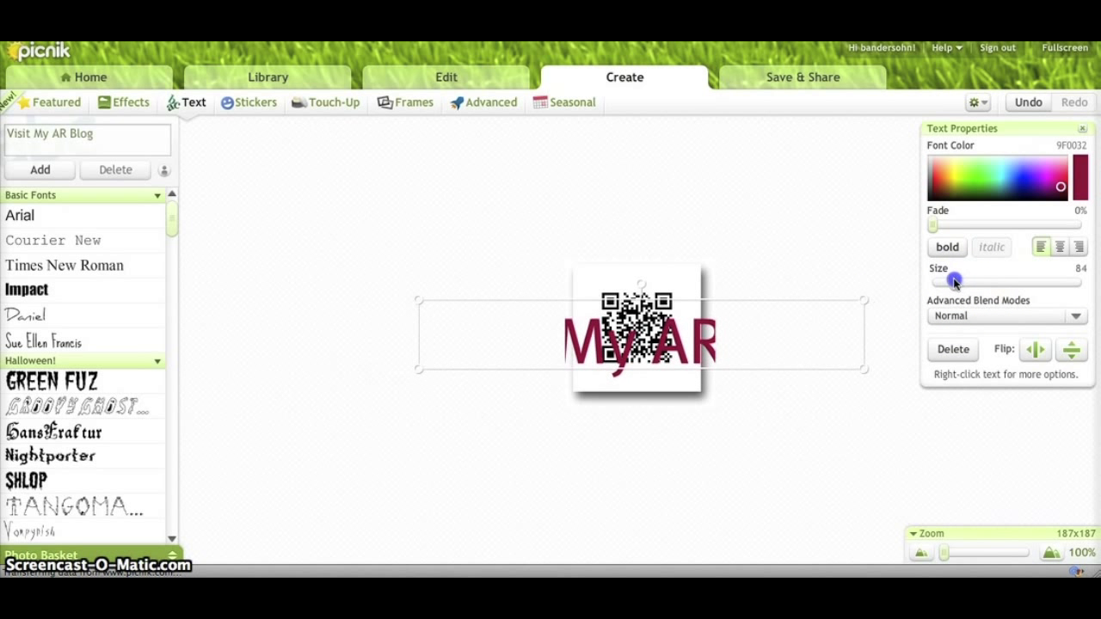
{"action": "left_click_drag", "start_coordinate": [955, 281], "coordinate": [941, 281]}
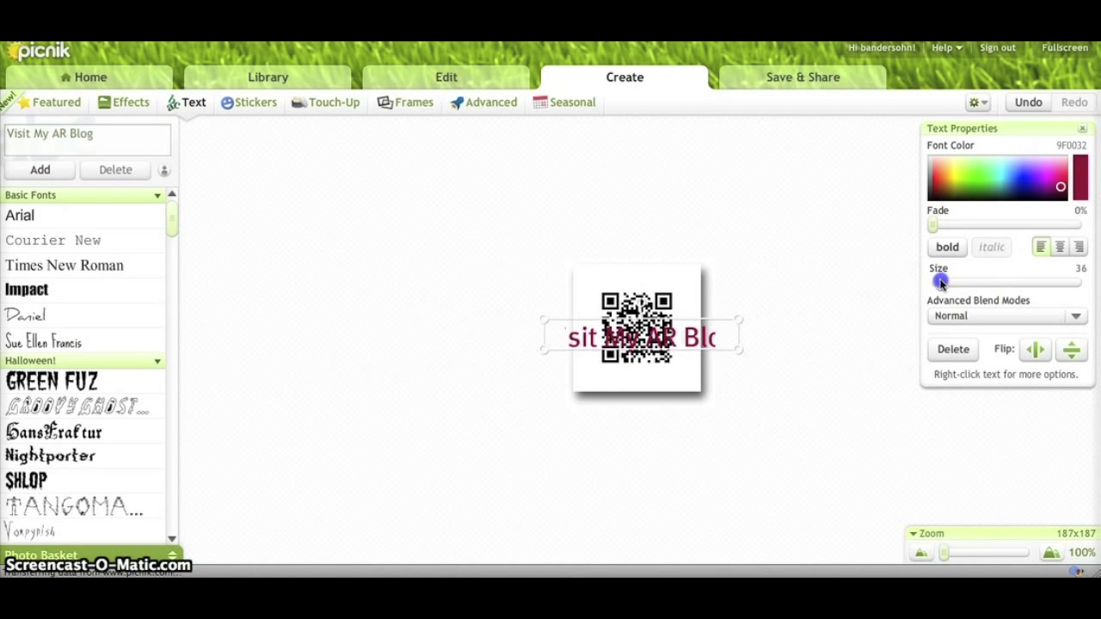
{"action": "left_click_drag", "start_coordinate": [955, 282], "coordinate": [933, 283]}
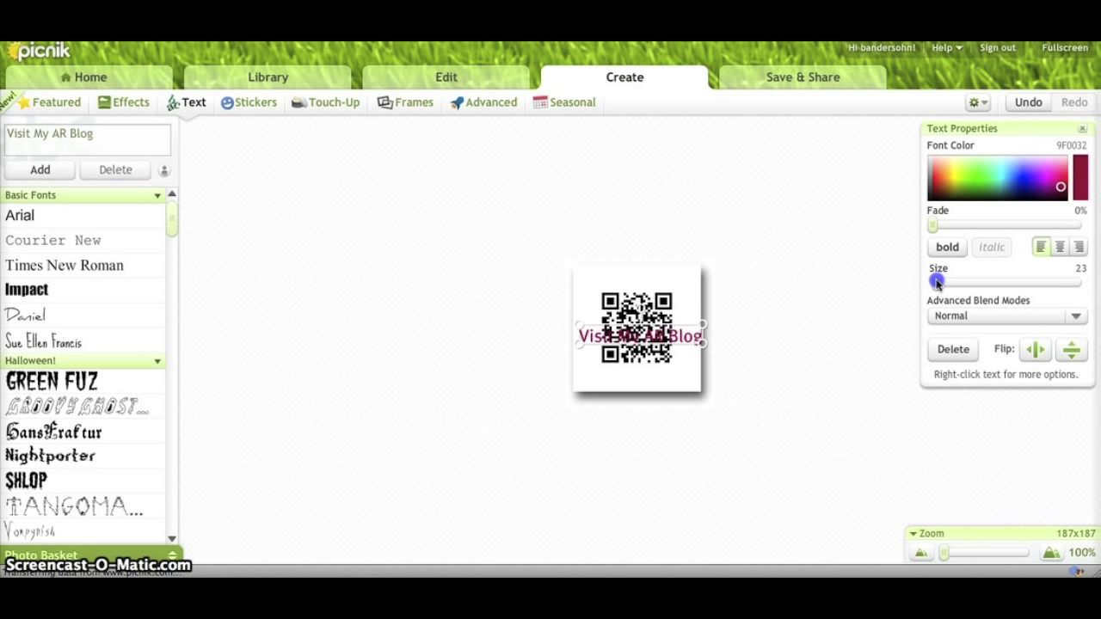
{"action": "left_click_drag", "start_coordinate": [938, 282], "coordinate": [933, 282]}
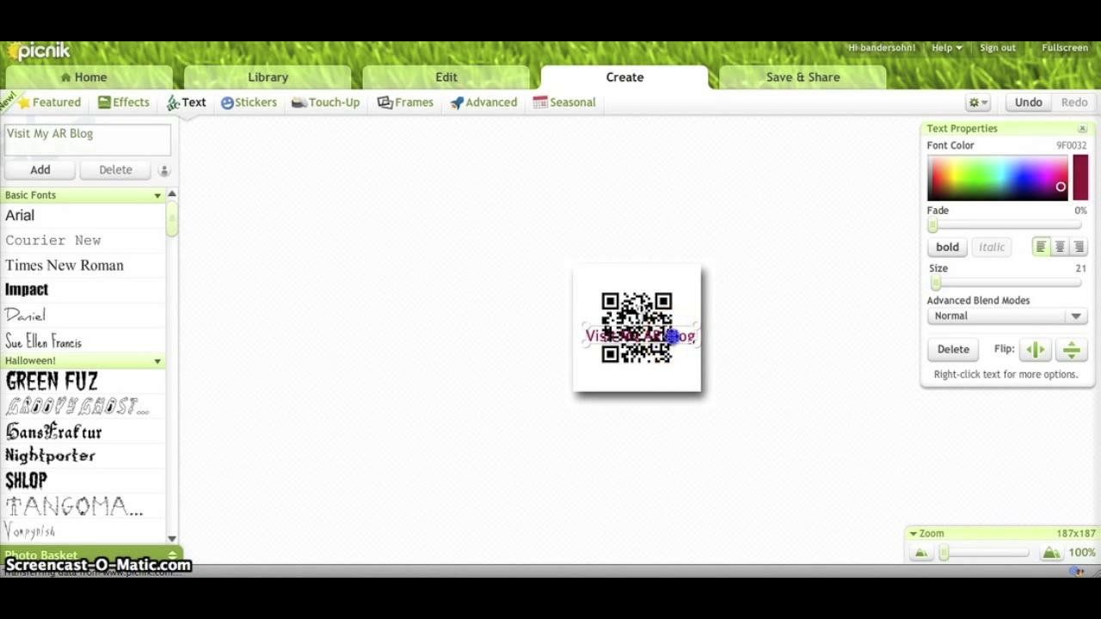
{"action": "left_click_drag", "start_coordinate": [639, 335], "coordinate": [636, 280]}
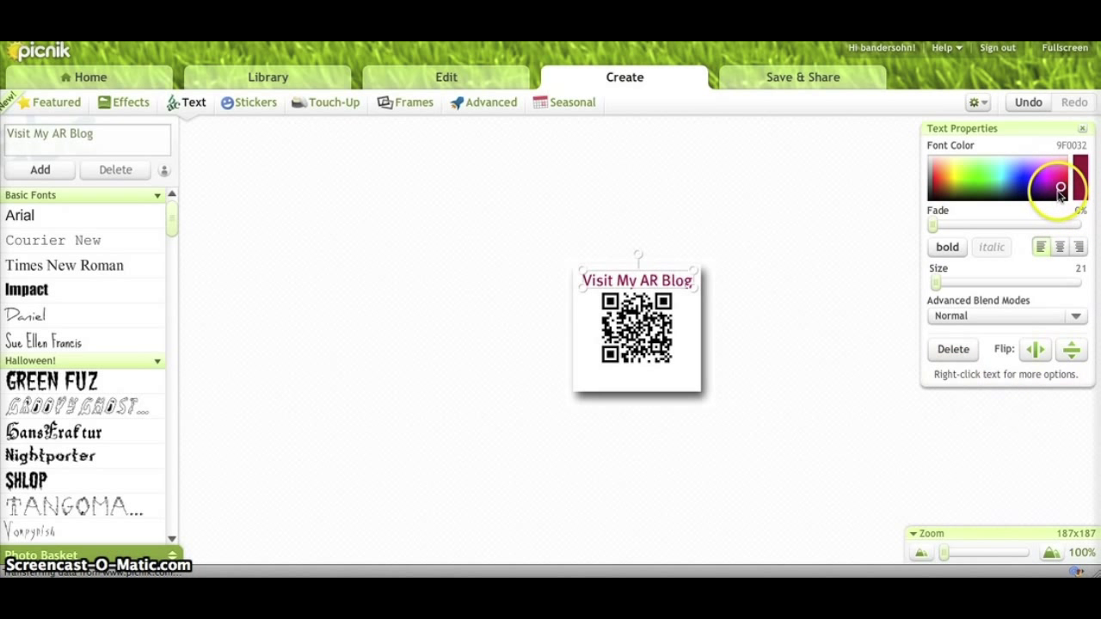
{"action": "left_click", "coordinate": [1056, 190]}
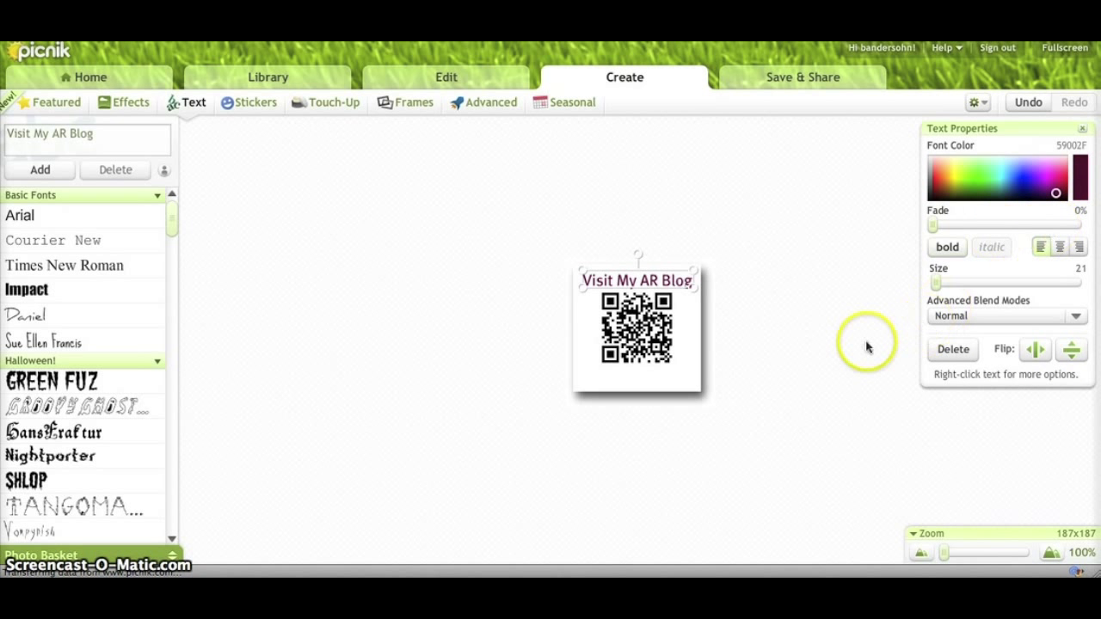
{"action": "mouse_move", "coordinate": [420, 274]}
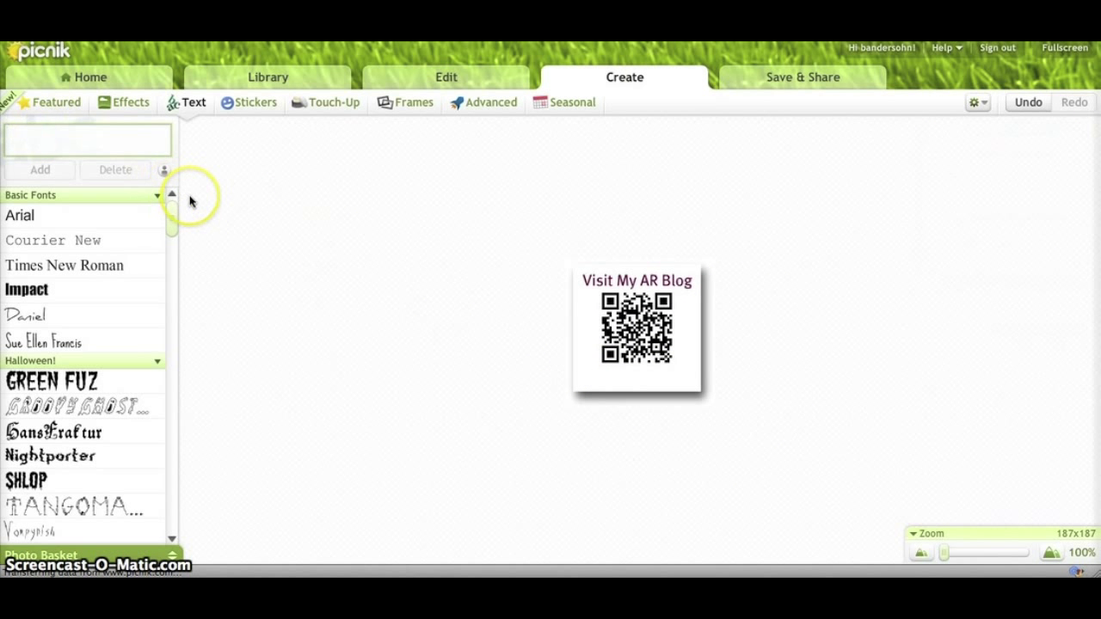
- Add a dark blue 'Scan QR Code Here' caption at size 18 below the QR code
{"action": "type", "text": "S"}
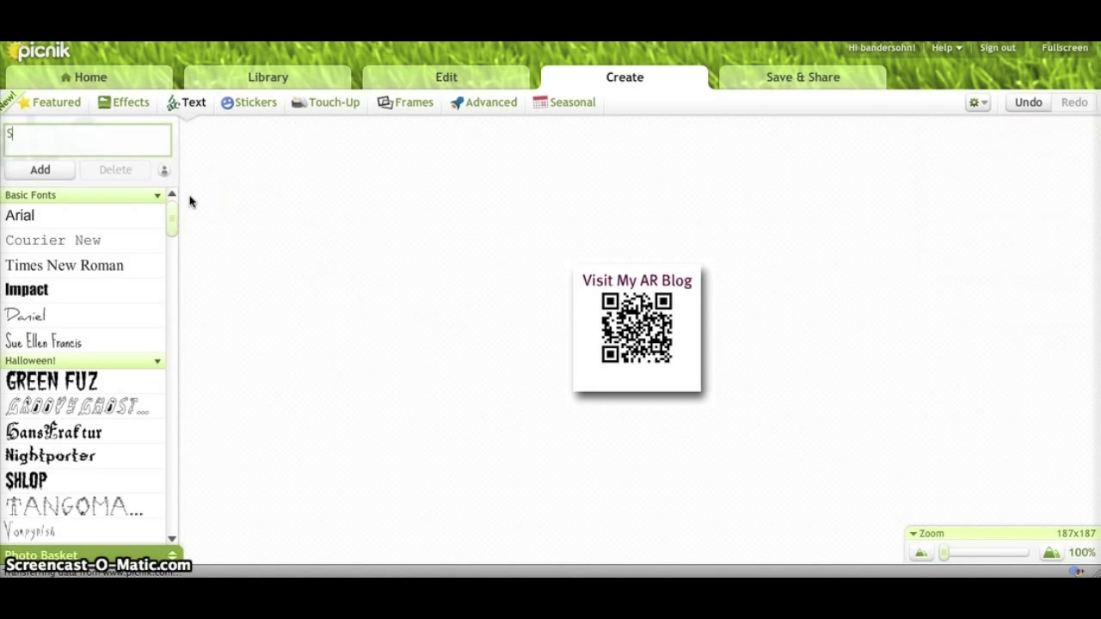
{"action": "type", "text": "can QR Code Here"}
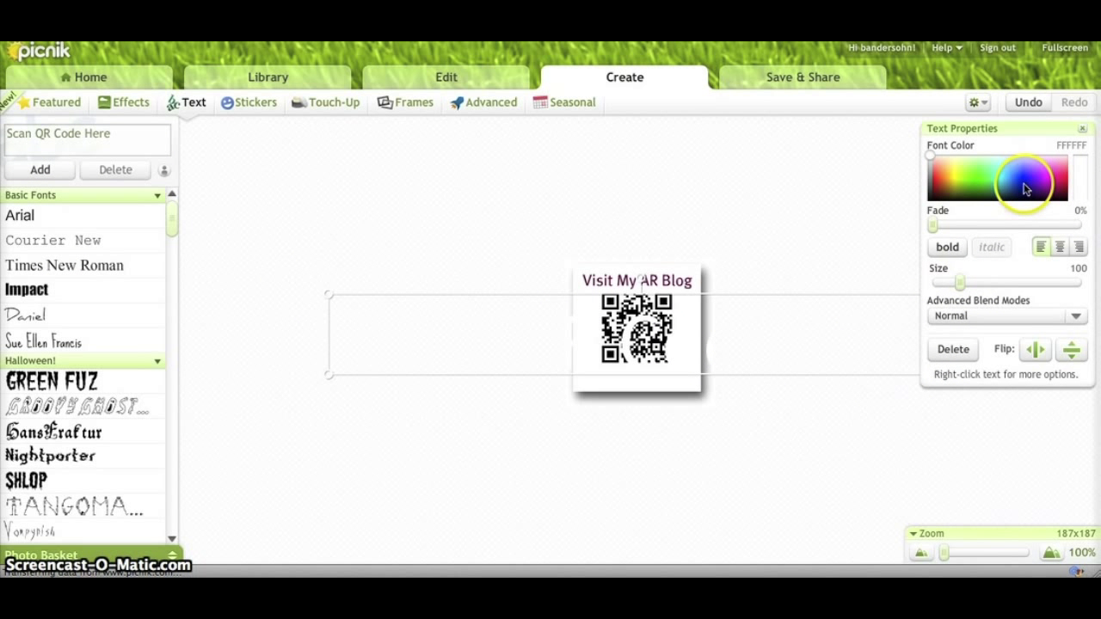
{"action": "left_click", "coordinate": [1025, 182]}
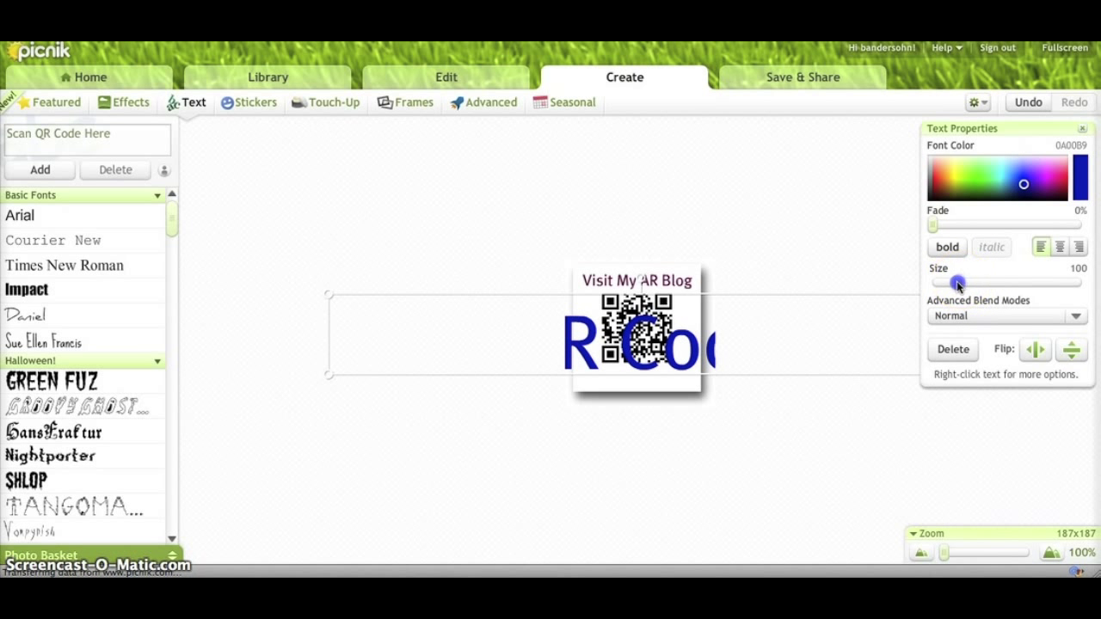
{"action": "left_click_drag", "start_coordinate": [958, 282], "coordinate": [937, 282]}
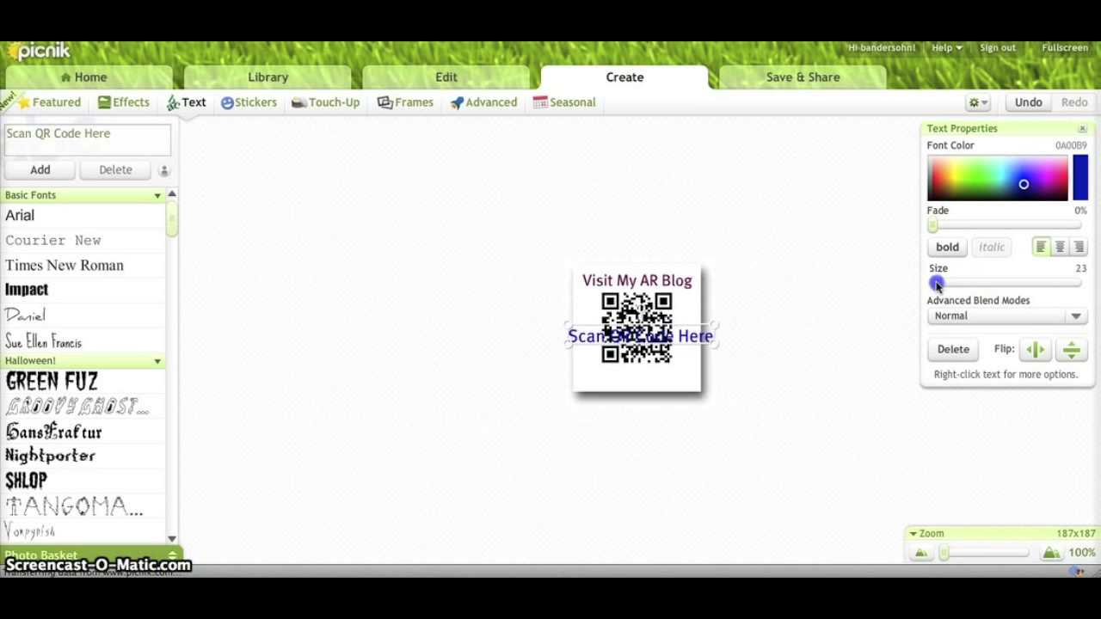
{"action": "left_click_drag", "start_coordinate": [937, 282], "coordinate": [933, 282]}
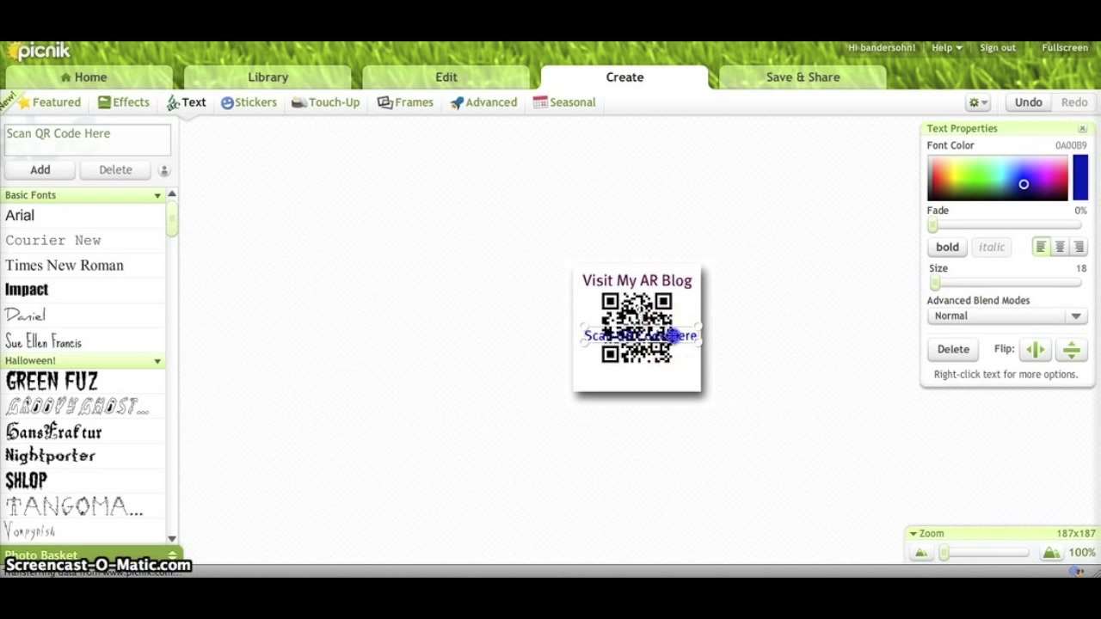
{"action": "left_click_drag", "start_coordinate": [637, 335], "coordinate": [669, 377]}
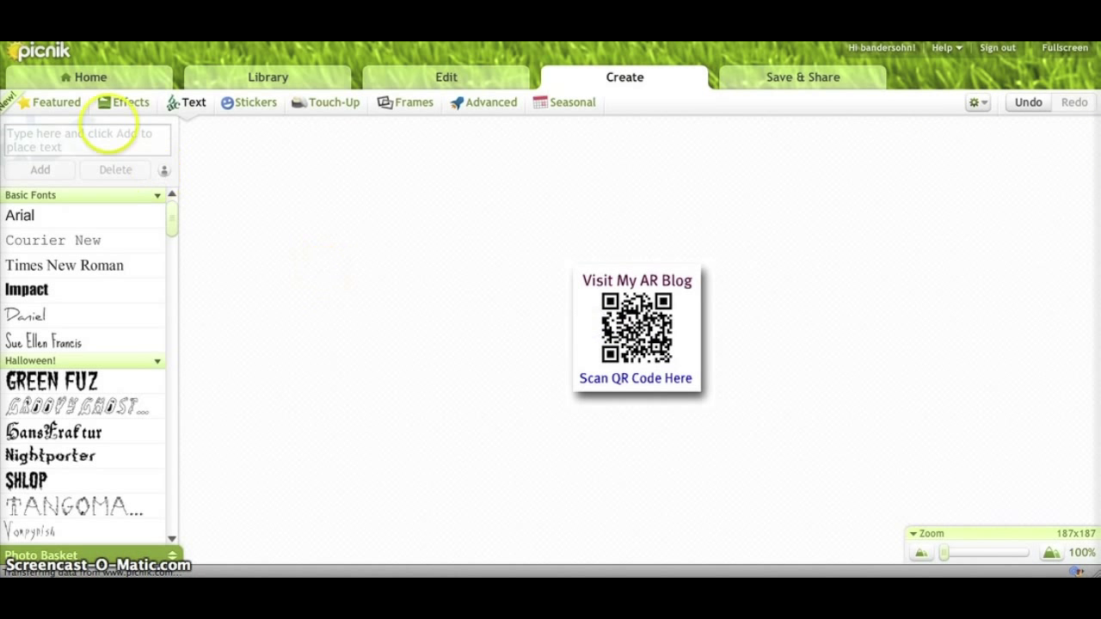
- Add an 'I sell homes' caption colored green at size 19
{"action": "left_click", "coordinate": [86, 140]}
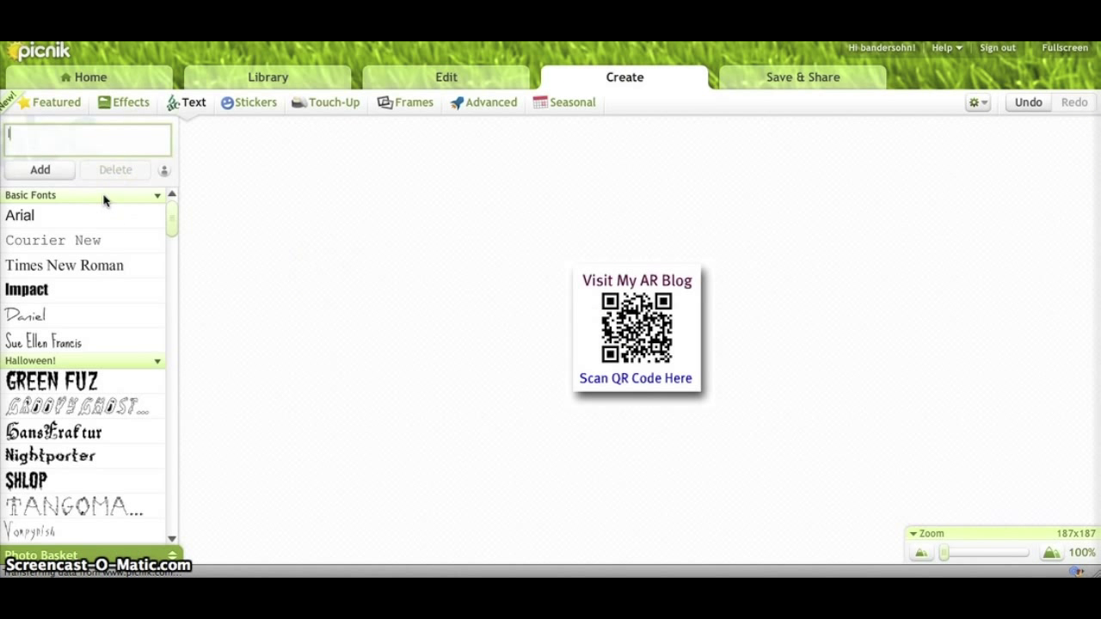
{"action": "type", "text": "I sell homes"}
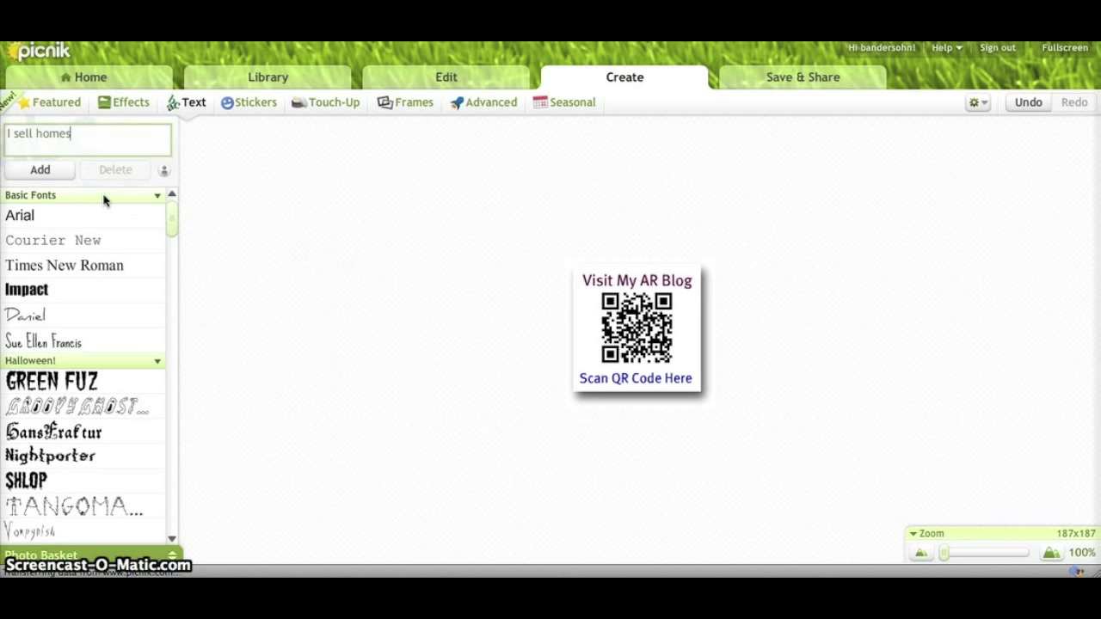
{"action": "left_click", "coordinate": [40, 170]}
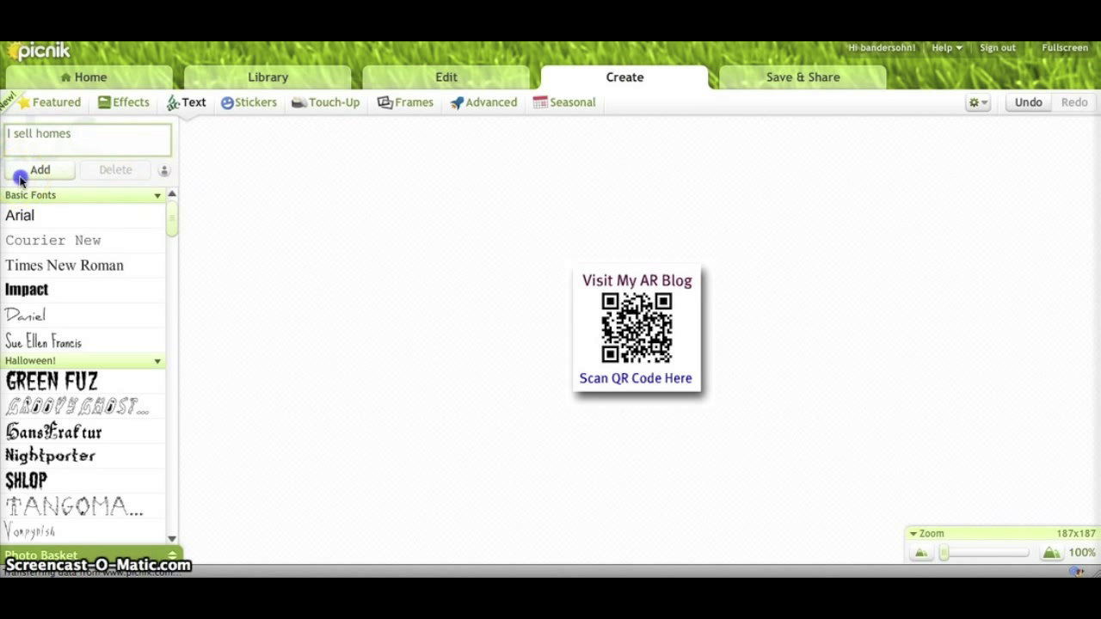
{"action": "left_click", "coordinate": [39, 169]}
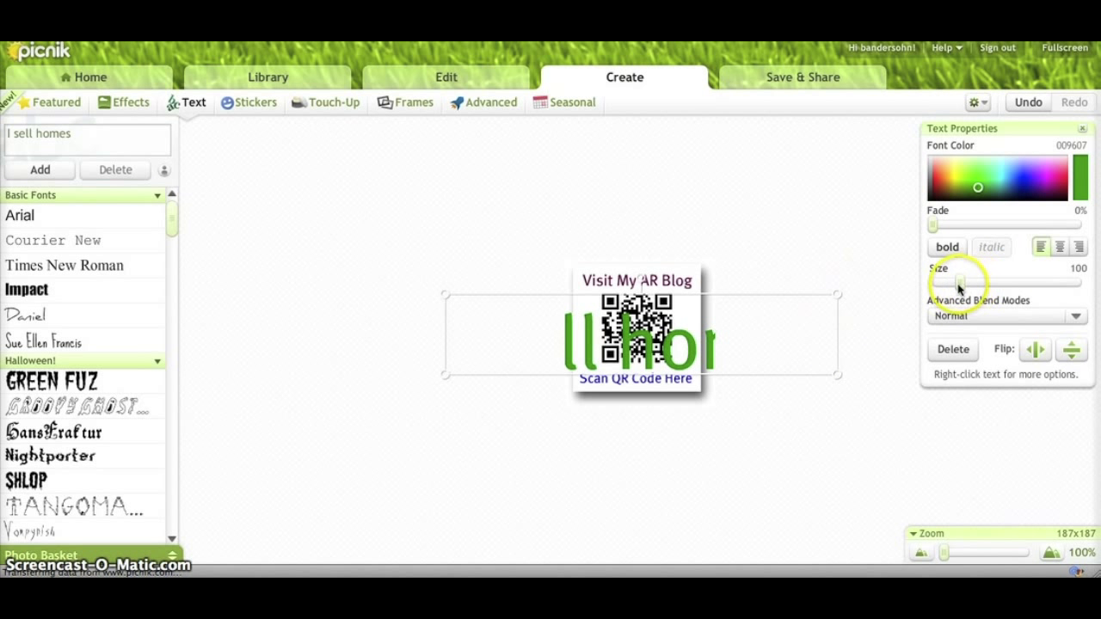
{"action": "left_click_drag", "start_coordinate": [959, 285], "coordinate": [935, 286]}
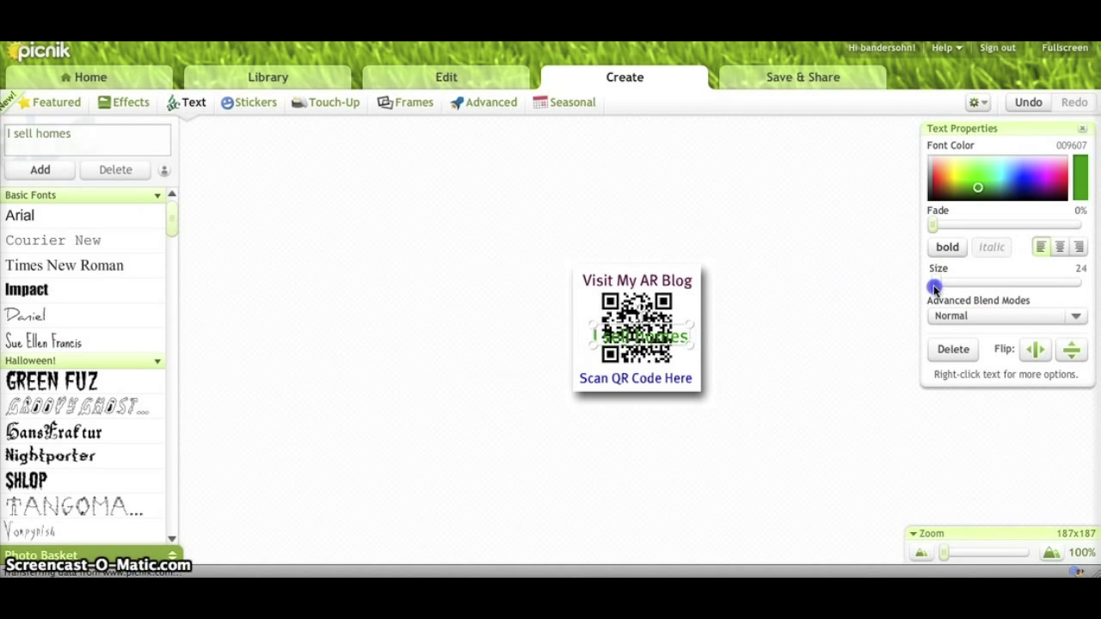
{"action": "left_click_drag", "start_coordinate": [935, 287], "coordinate": [934, 286]}
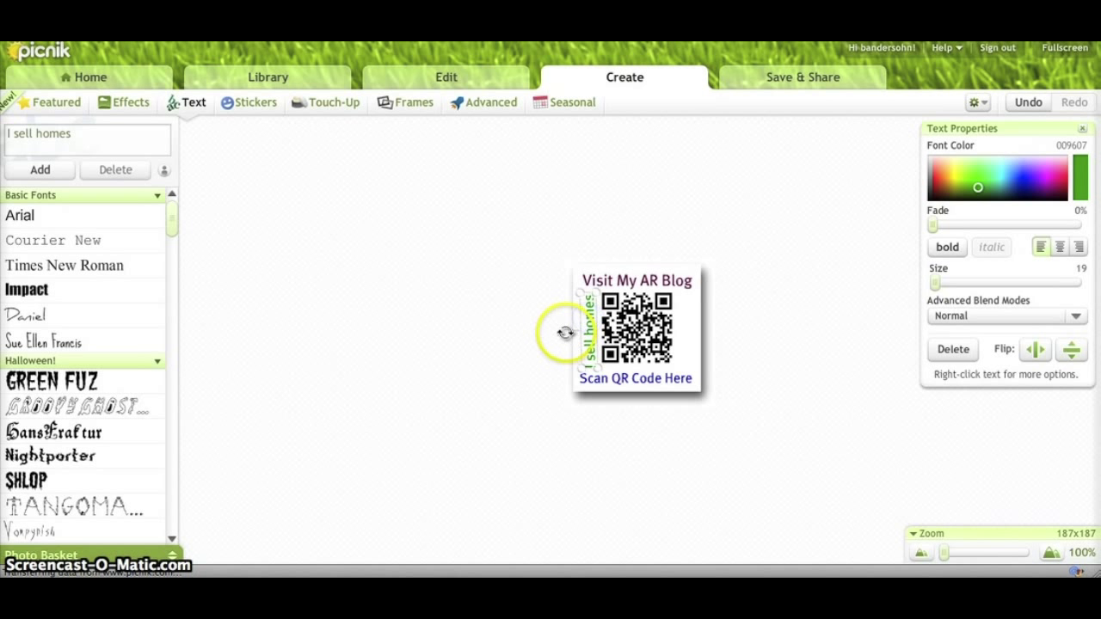
- Rotate the 'I sell homes' caption 90° and place it left of the QR code
{"action": "left_click", "coordinate": [560, 334]}
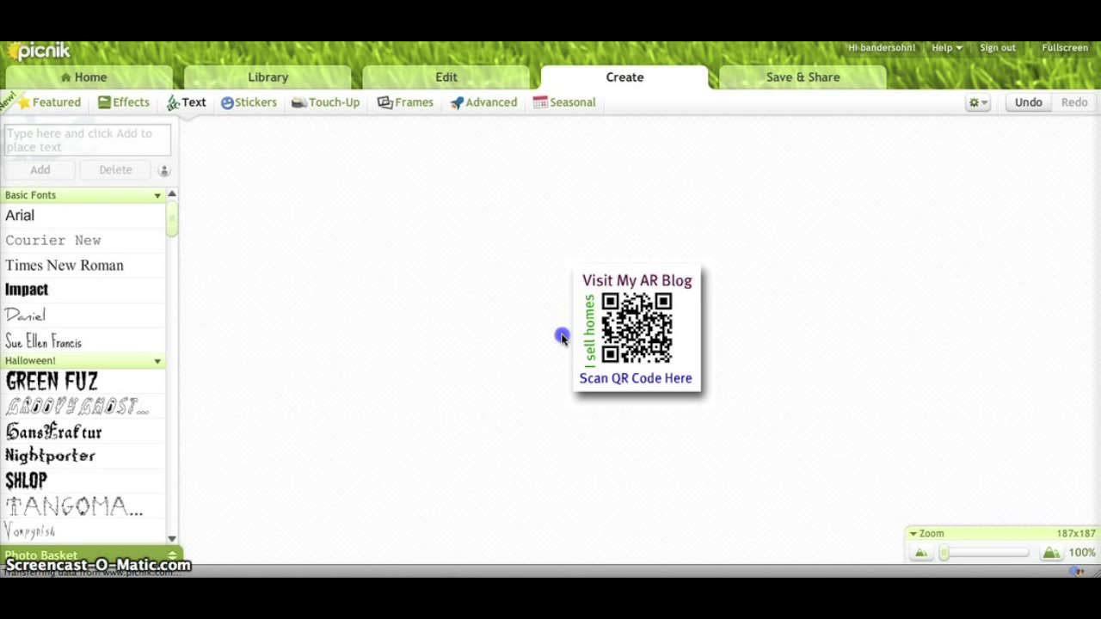
{"action": "left_click", "coordinate": [588, 340]}
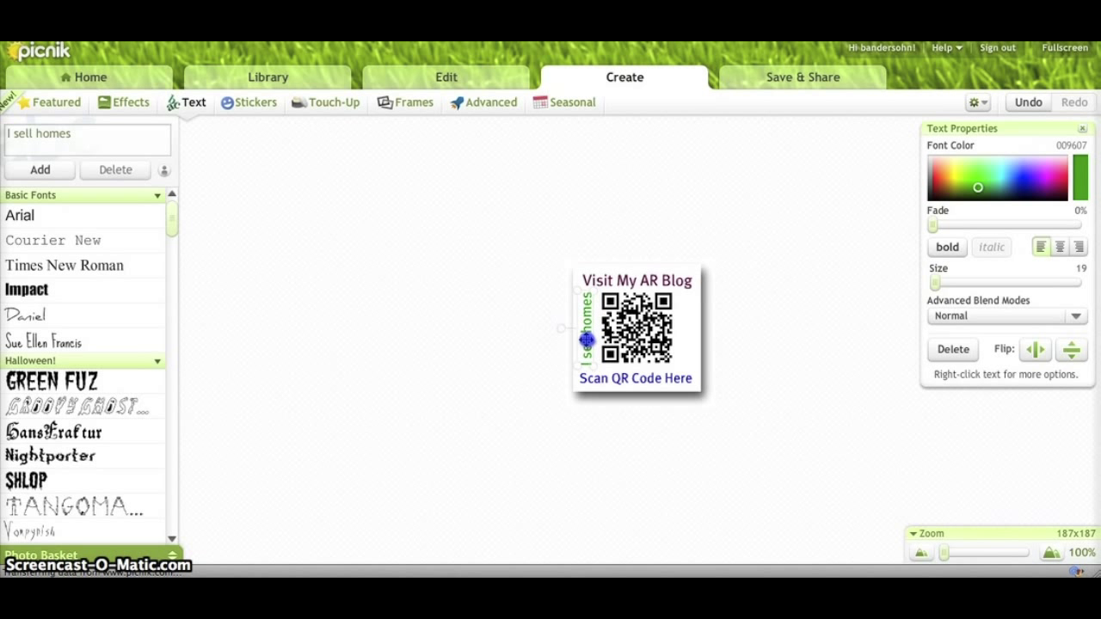
{"action": "left_click", "coordinate": [471, 304]}
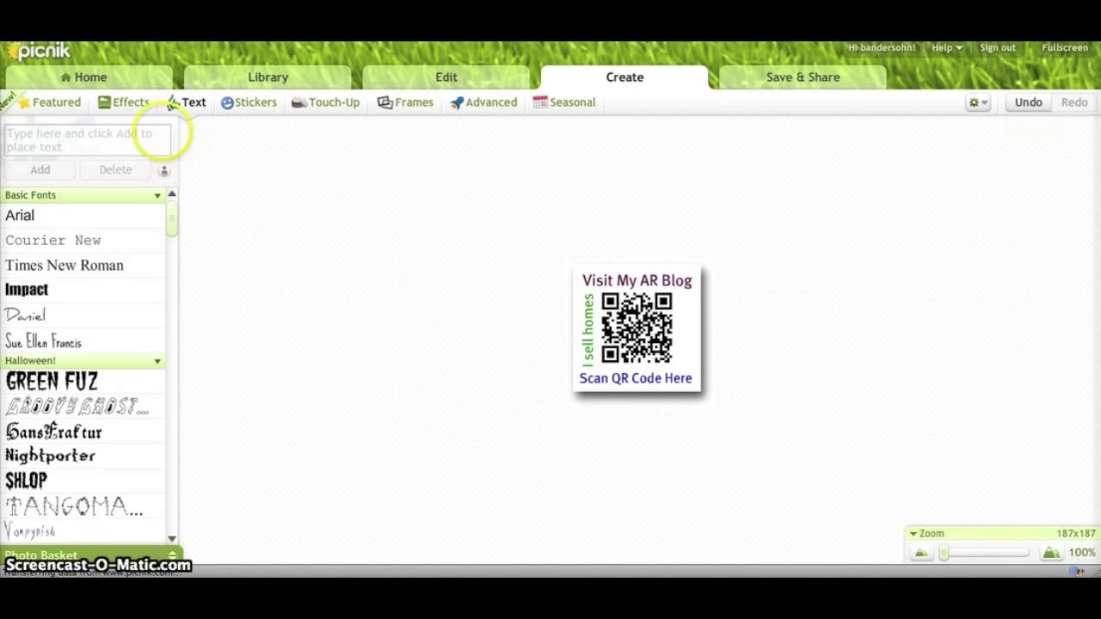
{"action": "left_click", "coordinate": [249, 103]}
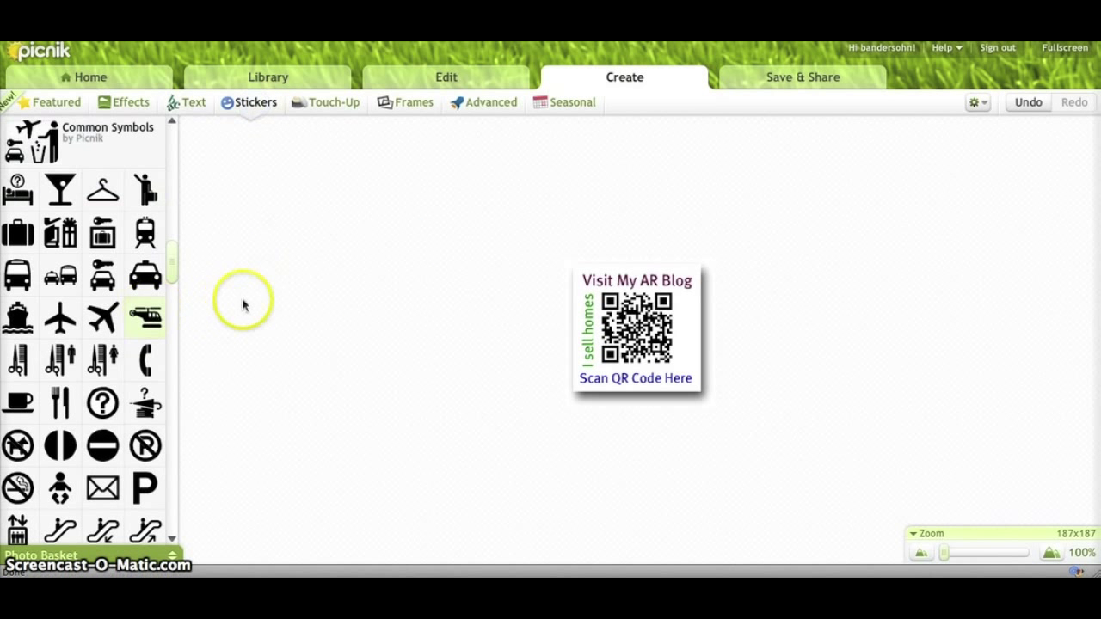
- Add man, phone and envelope stickers at right, coloring the phone magenta and envelope purple
{"action": "left_click", "coordinate": [633, 340]}
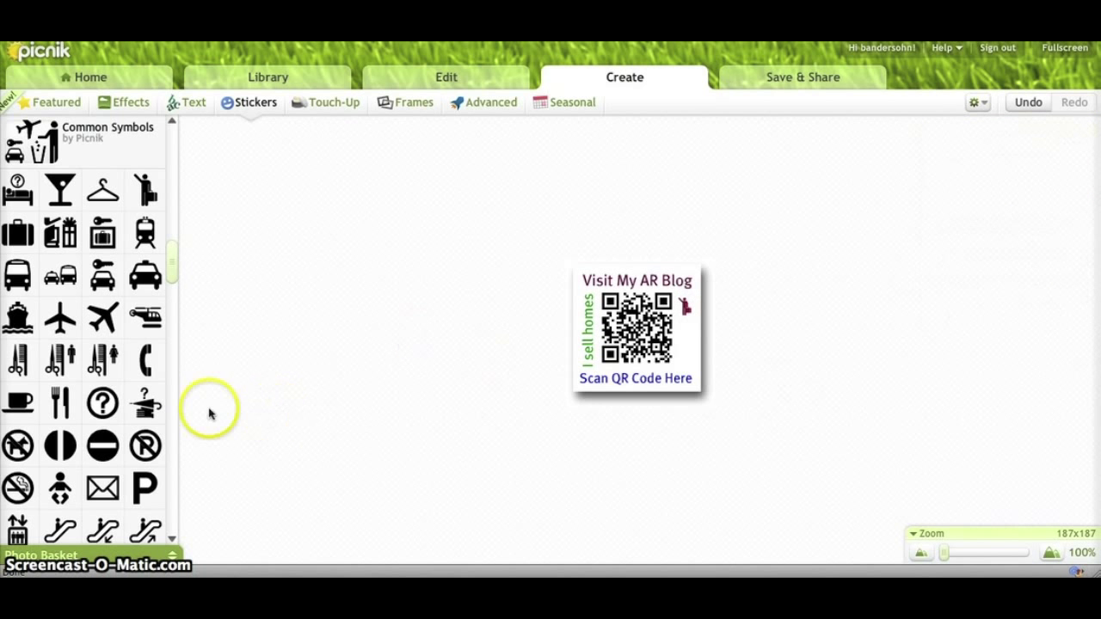
{"action": "mouse_move", "coordinate": [129, 314]}
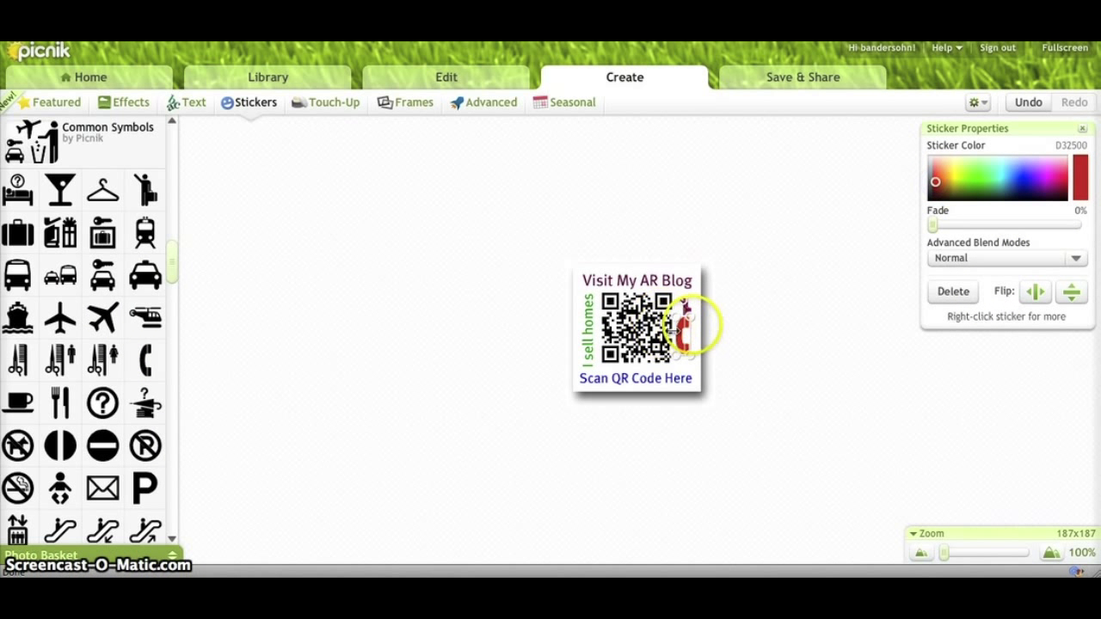
{"action": "left_click", "coordinate": [1060, 179]}
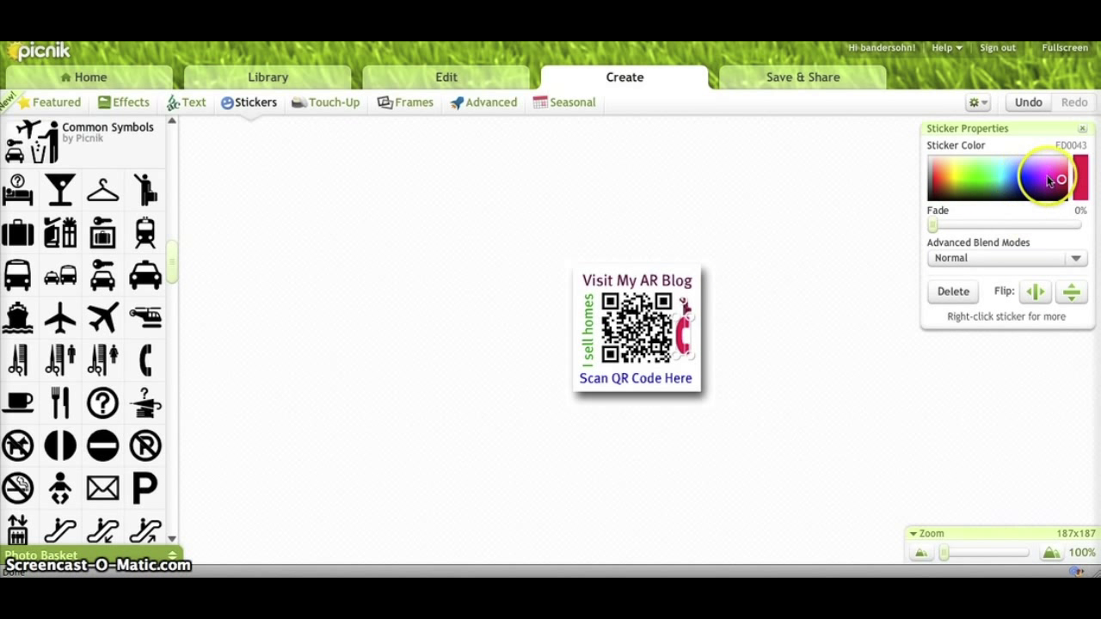
{"action": "left_click", "coordinate": [1045, 179]}
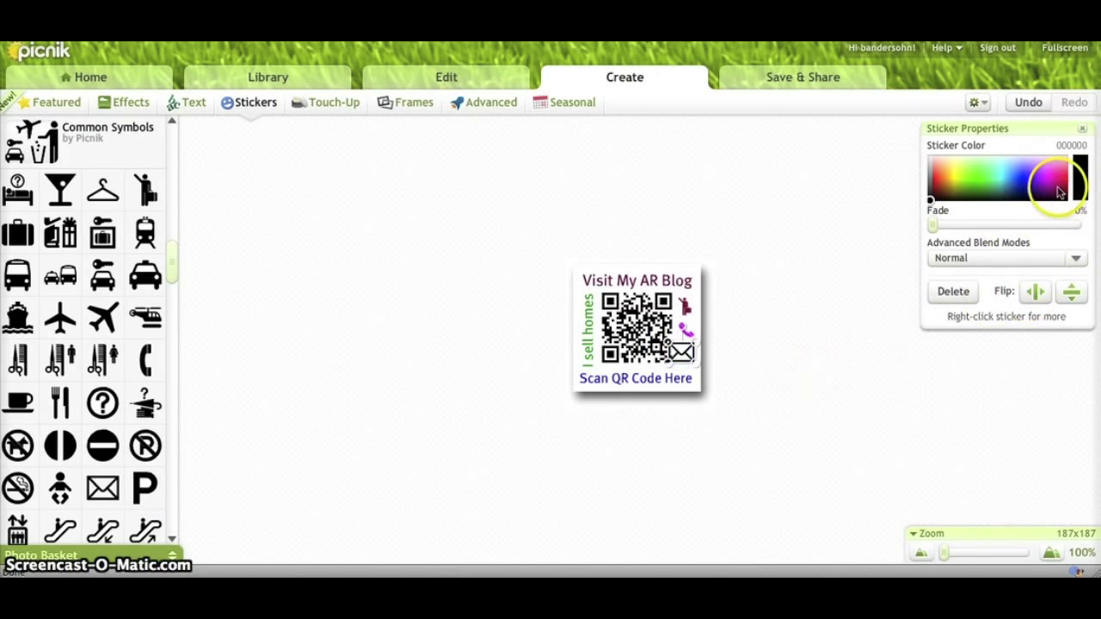
{"action": "left_click", "coordinate": [1057, 183]}
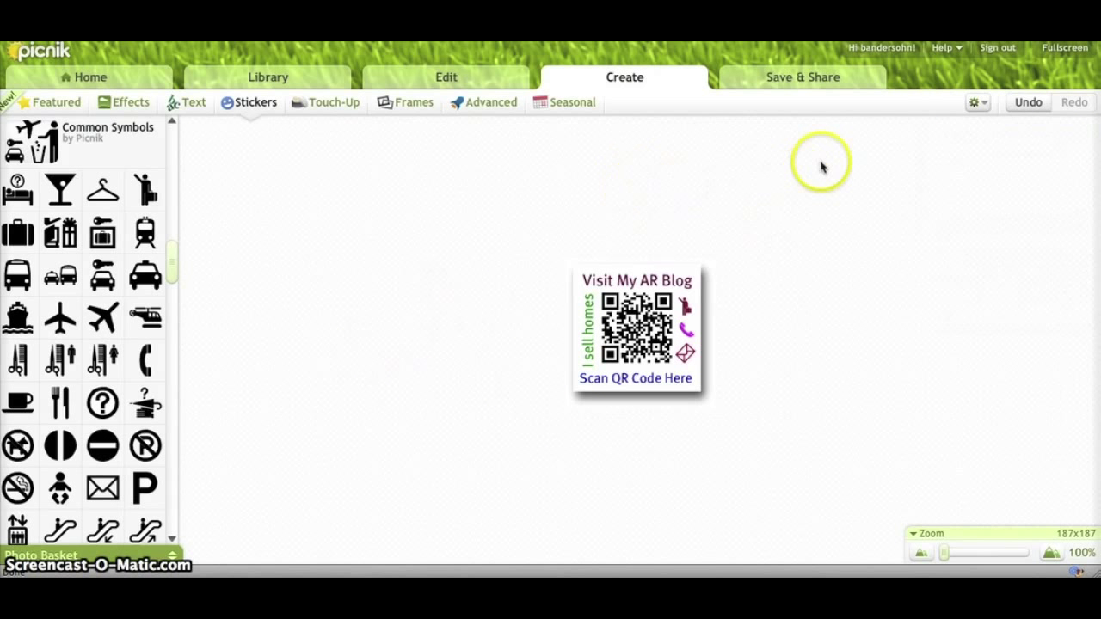
{"action": "mouse_move", "coordinate": [798, 78]}
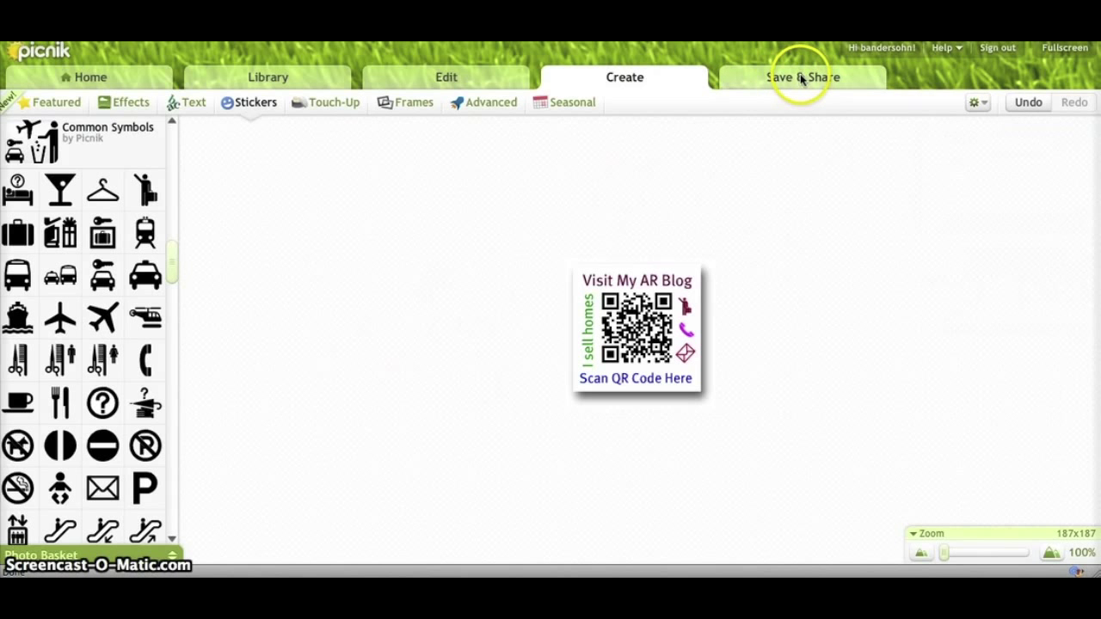
- Set the save file name to 'ActiveRain Blog QR Code Demo' as JPG with quality 10
{"action": "left_click", "coordinate": [800, 78]}
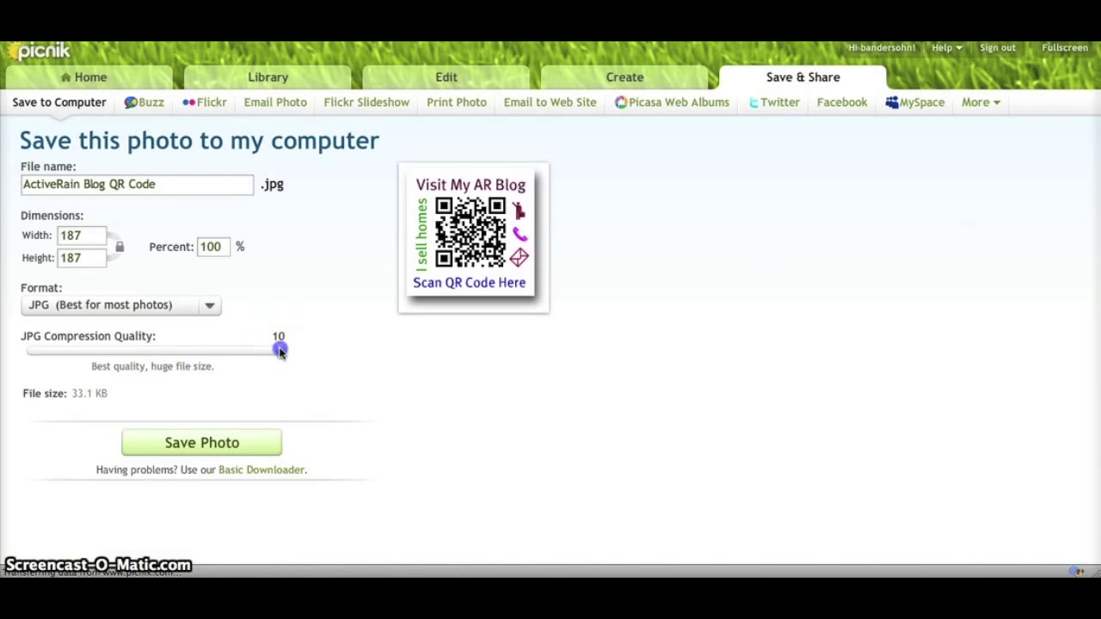
{"action": "left_click_drag", "start_coordinate": [280, 349], "coordinate": [207, 349]}
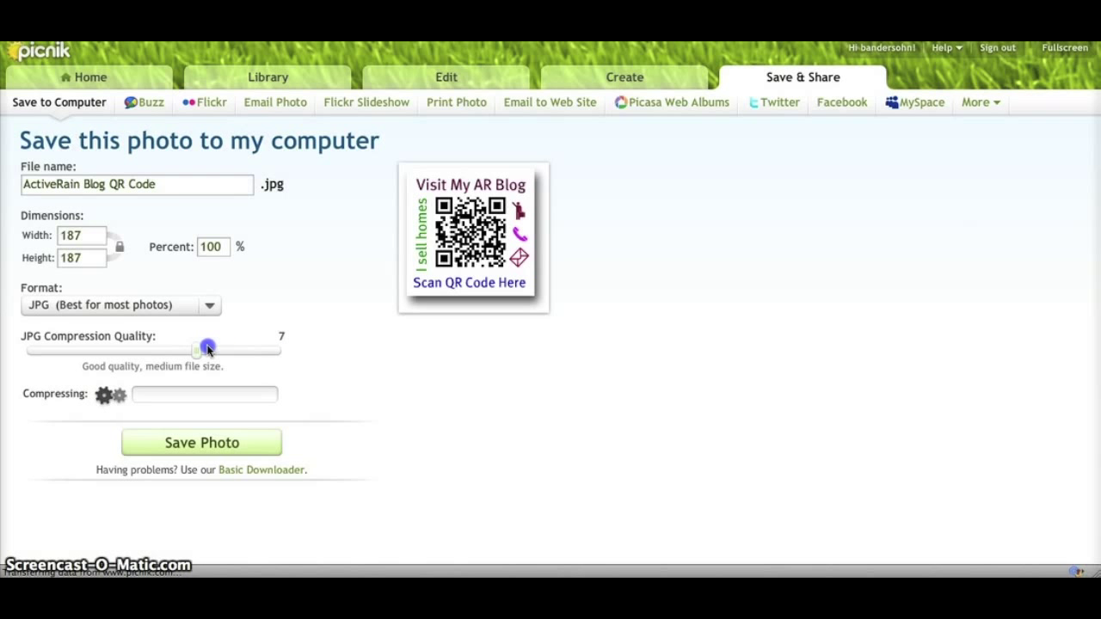
{"action": "left_click_drag", "start_coordinate": [206, 347], "coordinate": [281, 348]}
{"action": "type", "text": " Demo"}
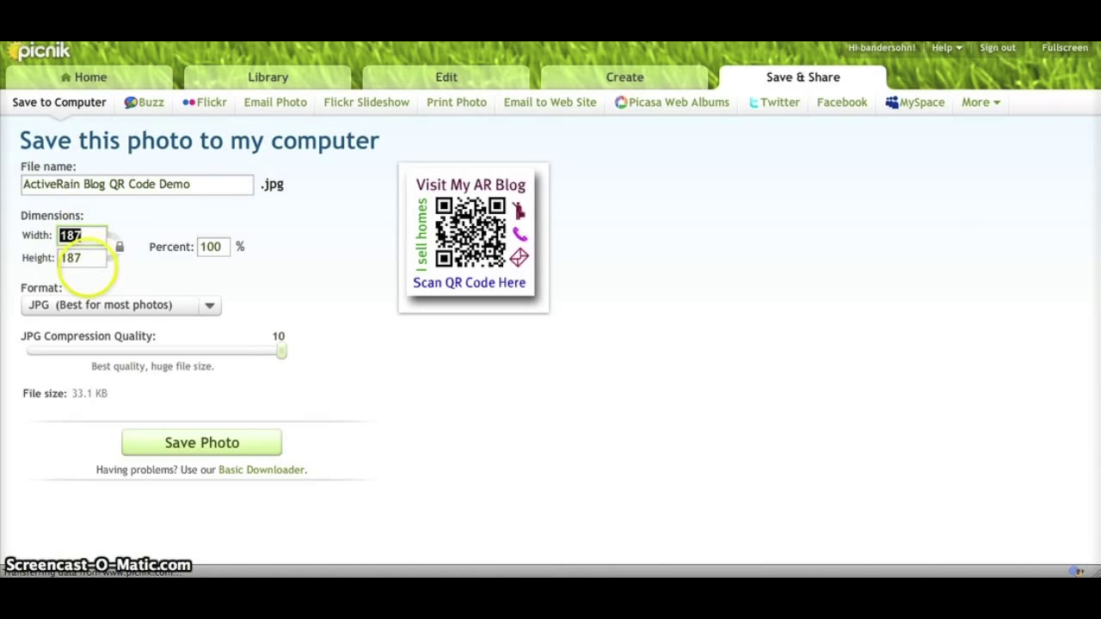
{"action": "left_click", "coordinate": [78, 258]}
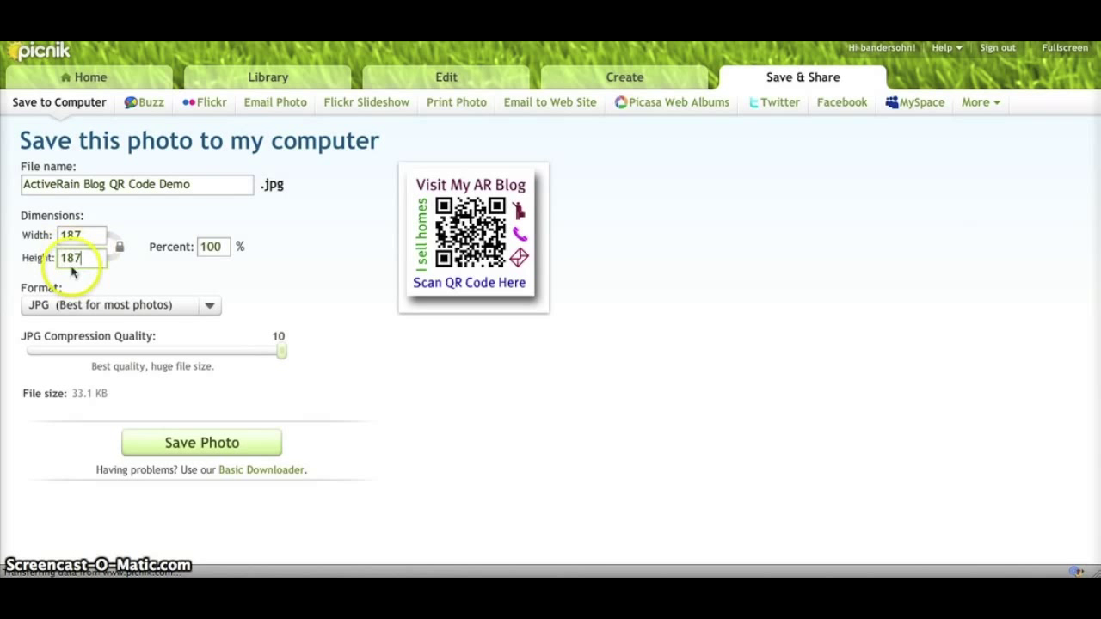
{"action": "mouse_move", "coordinate": [526, 169]}
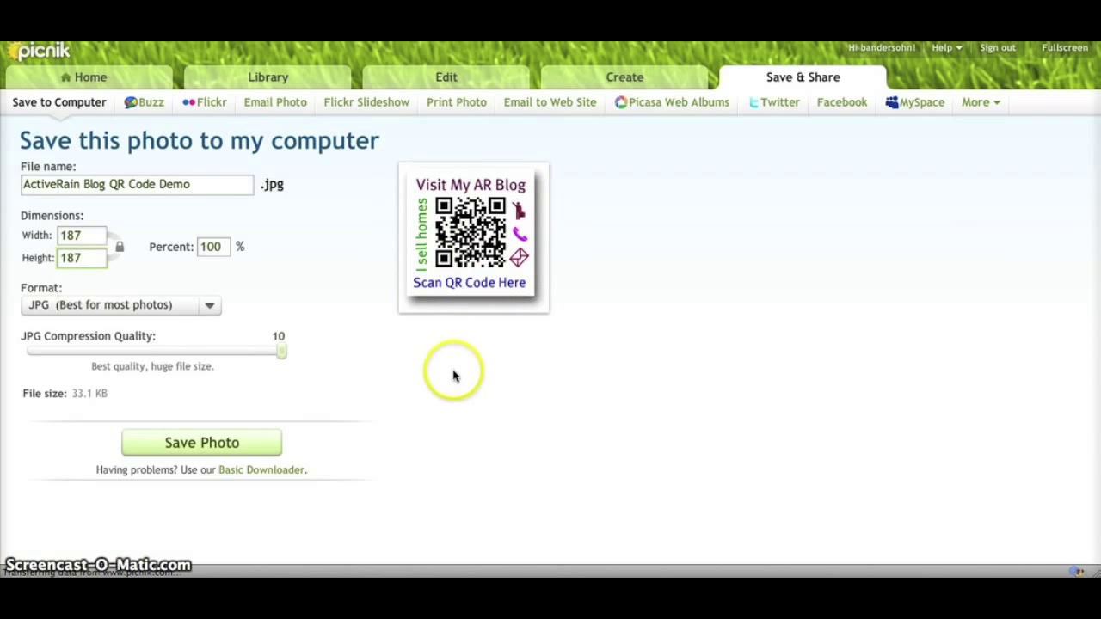
{"action": "mouse_move", "coordinate": [452, 385]}
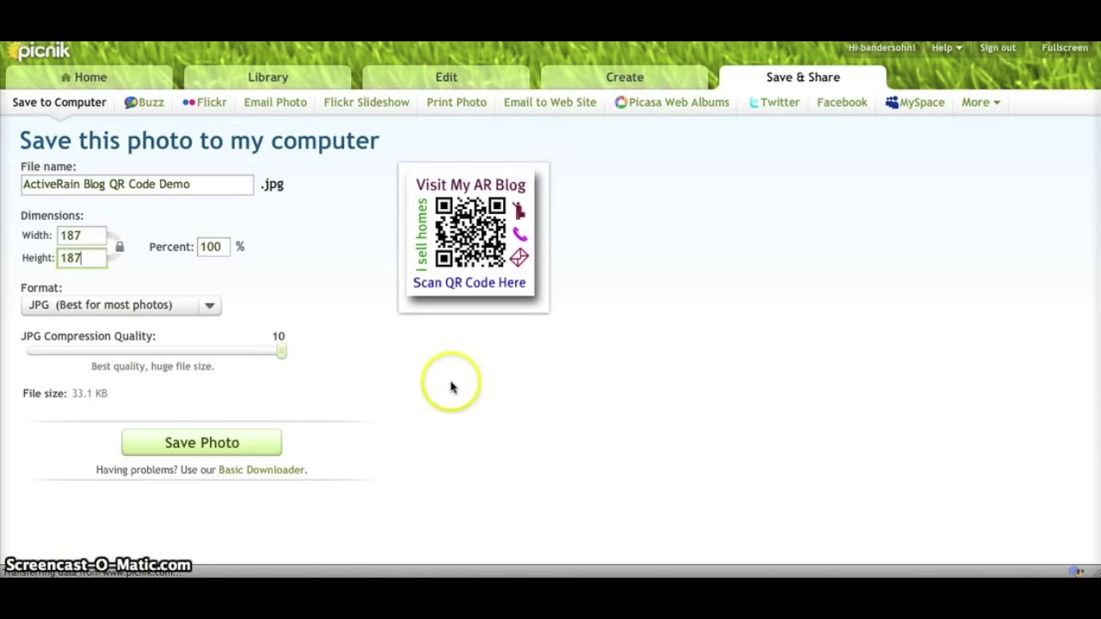
{"action": "mouse_move", "coordinate": [474, 389]}
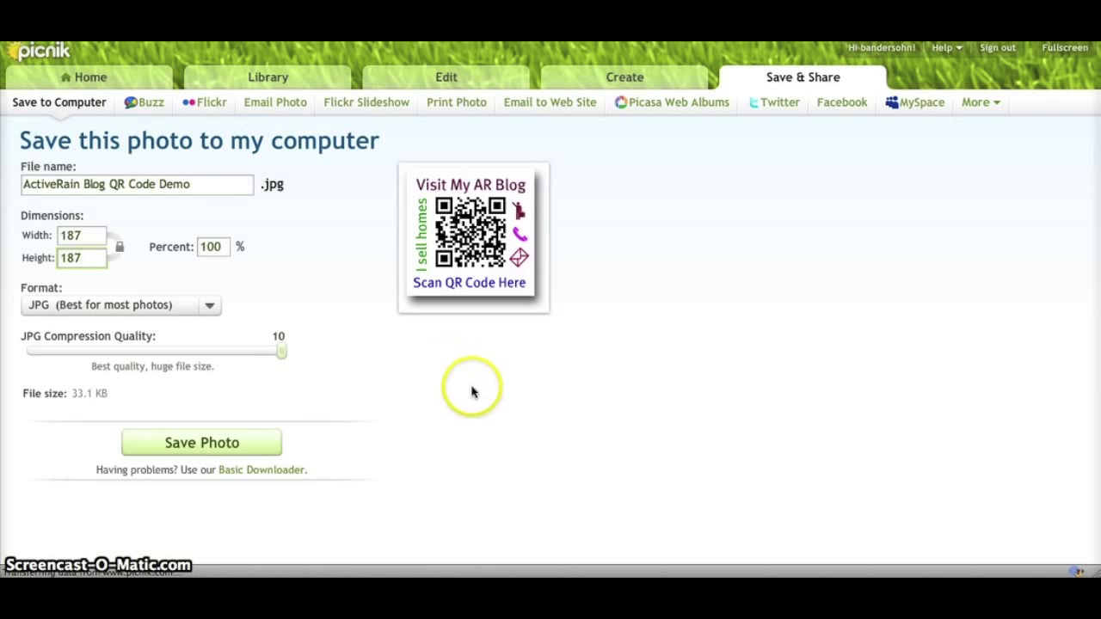
{"action": "mouse_move", "coordinate": [459, 386]}
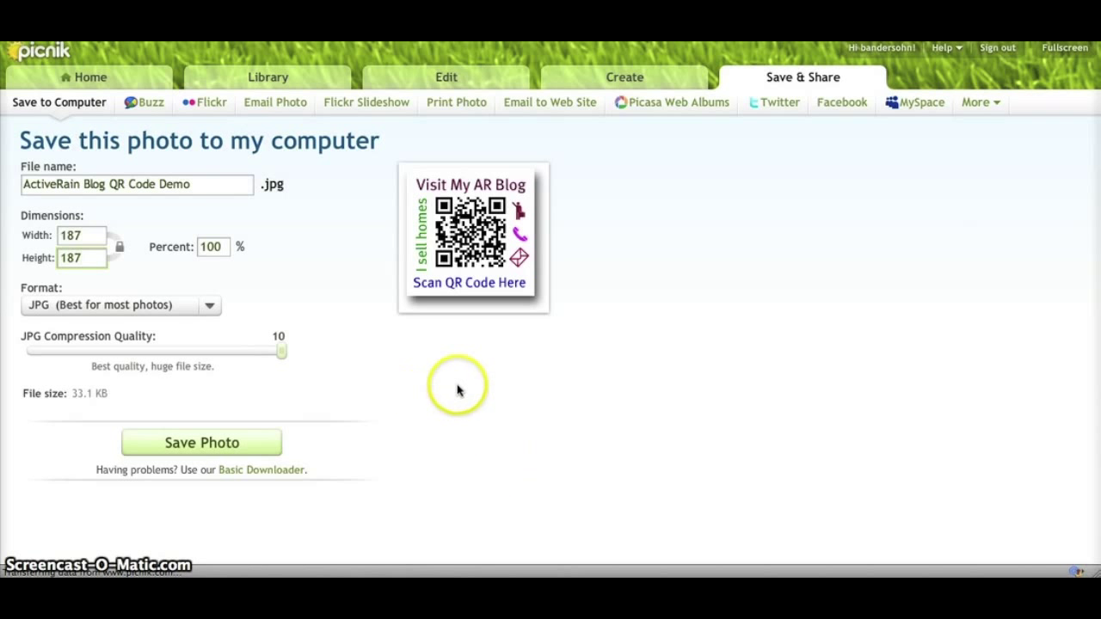
{"action": "mouse_move", "coordinate": [469, 398]}
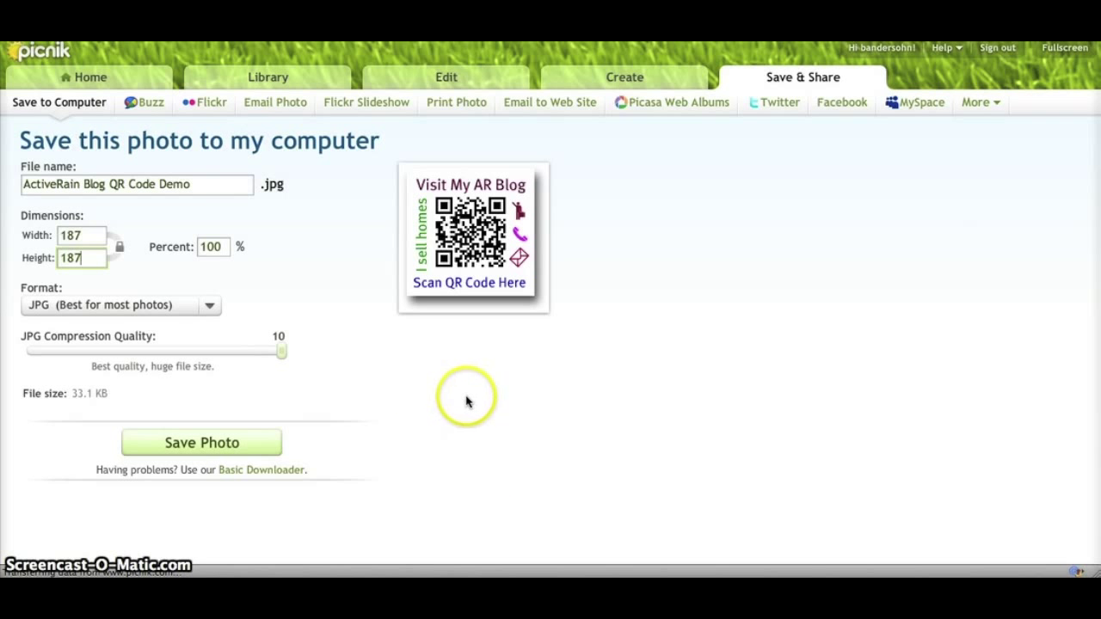
{"action": "mouse_move", "coordinate": [323, 219]}
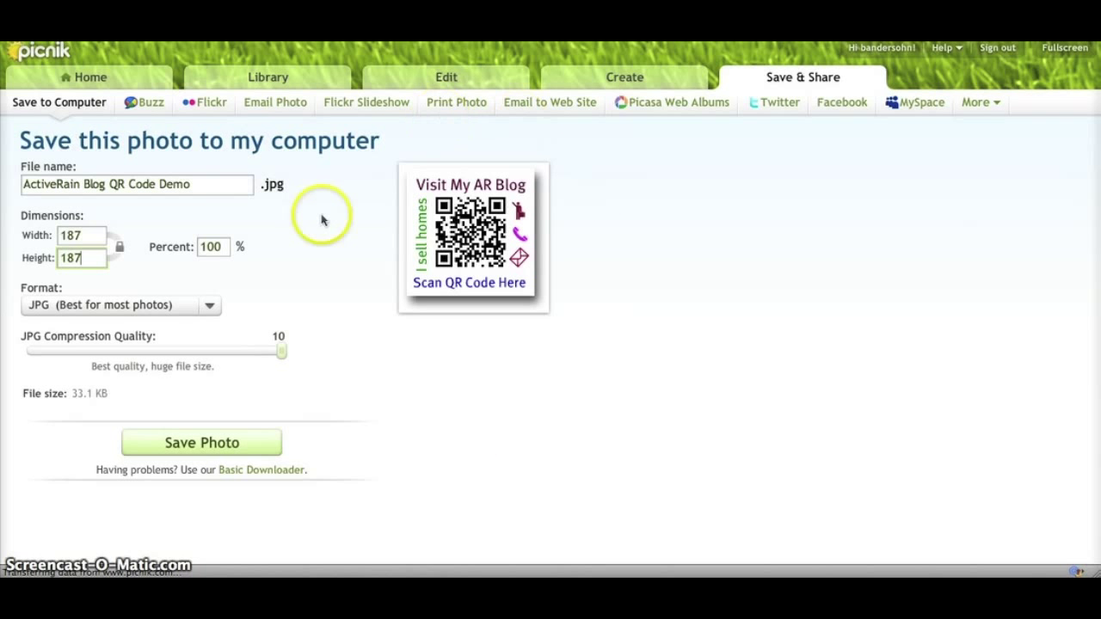
{"action": "mouse_move", "coordinate": [391, 363]}
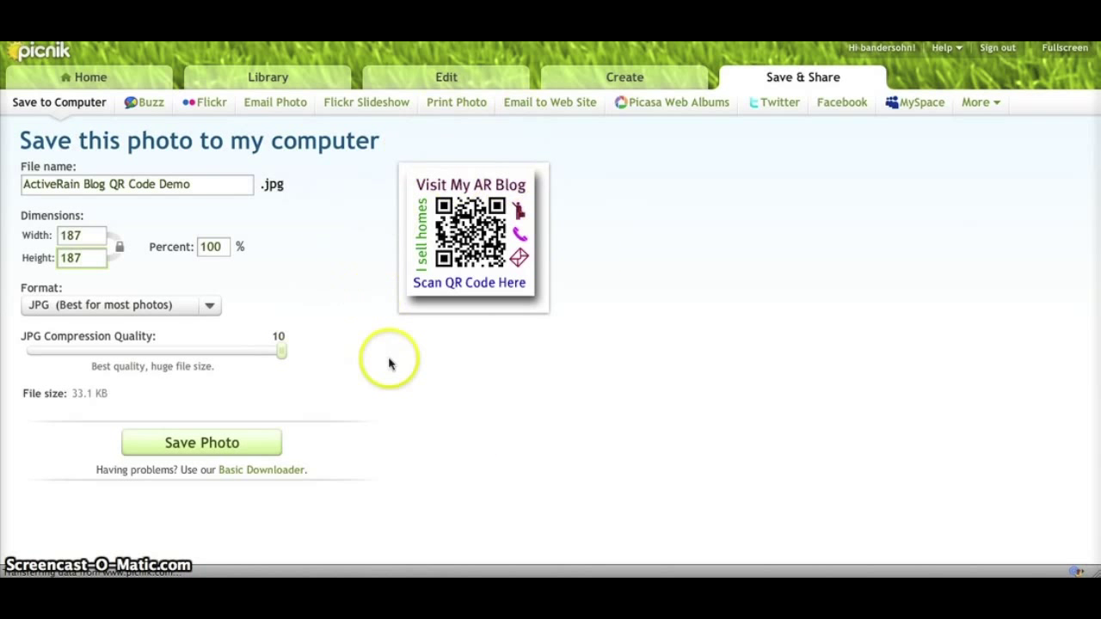
{"action": "mouse_move", "coordinate": [576, 309]}
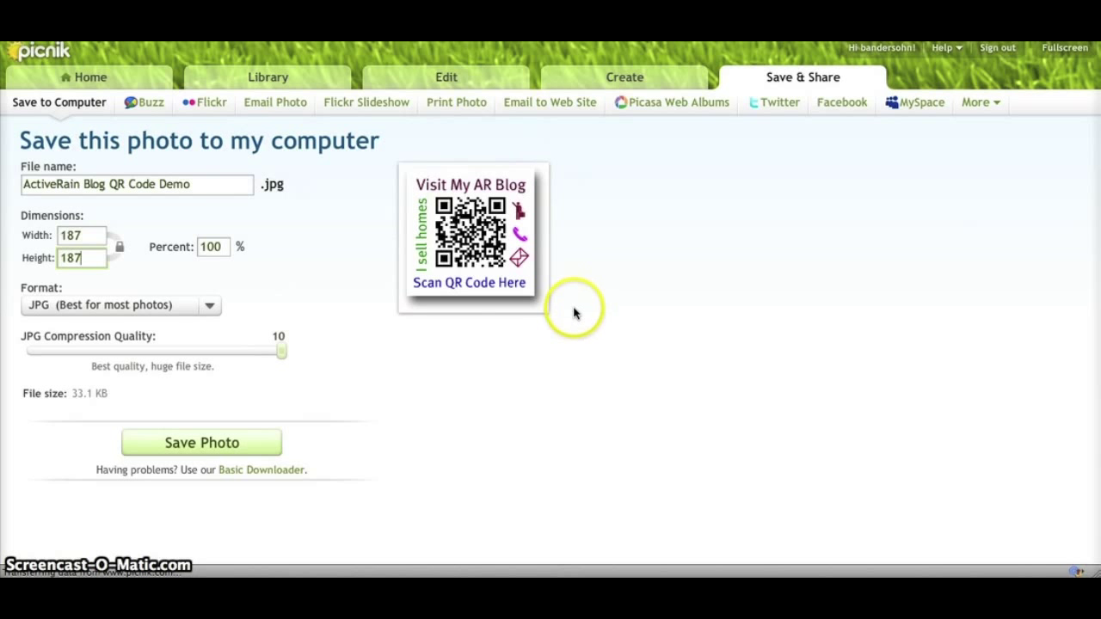
{"action": "mouse_move", "coordinate": [474, 247]}
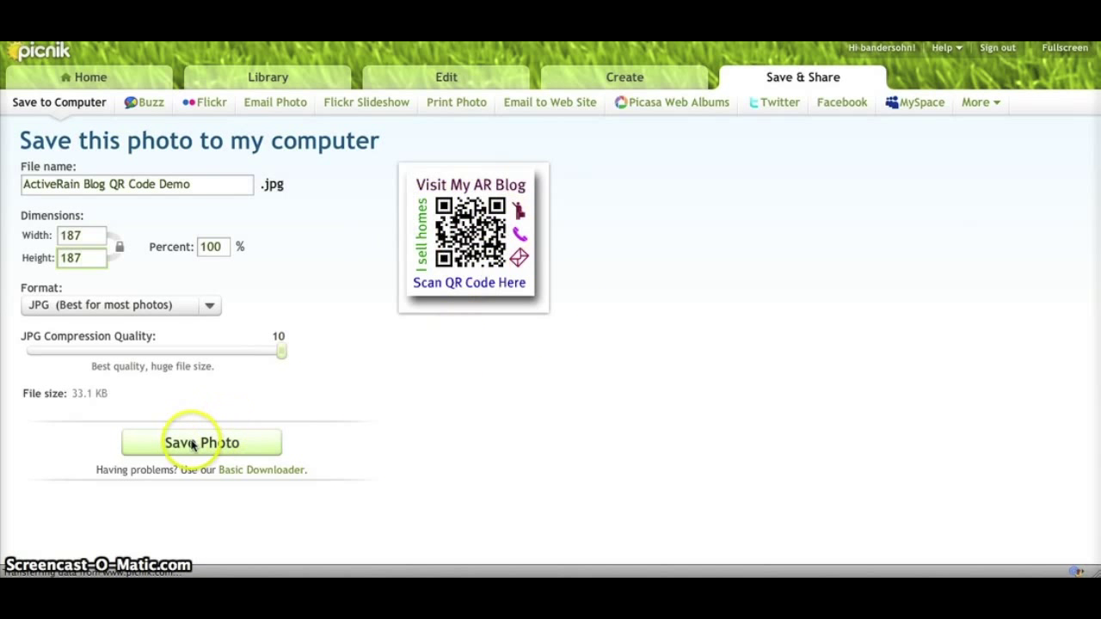
- Save the photo to the Desktop, overwriting the existing ActiveRain Blog QR Code Demo.jpg
{"action": "left_click", "coordinate": [201, 442]}
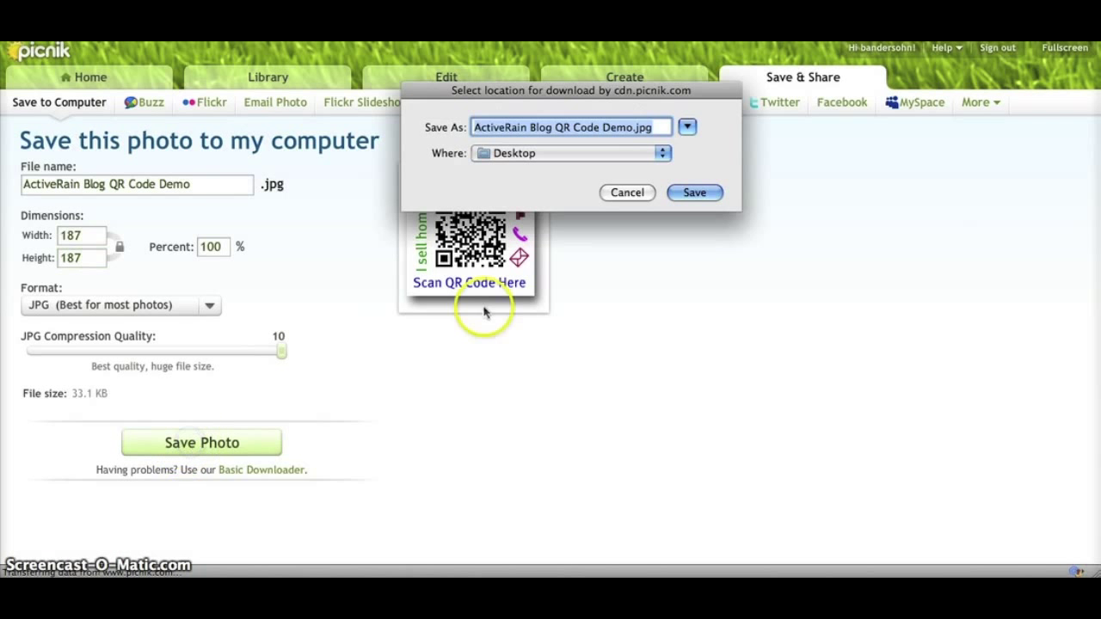
{"action": "left_click", "coordinate": [694, 192]}
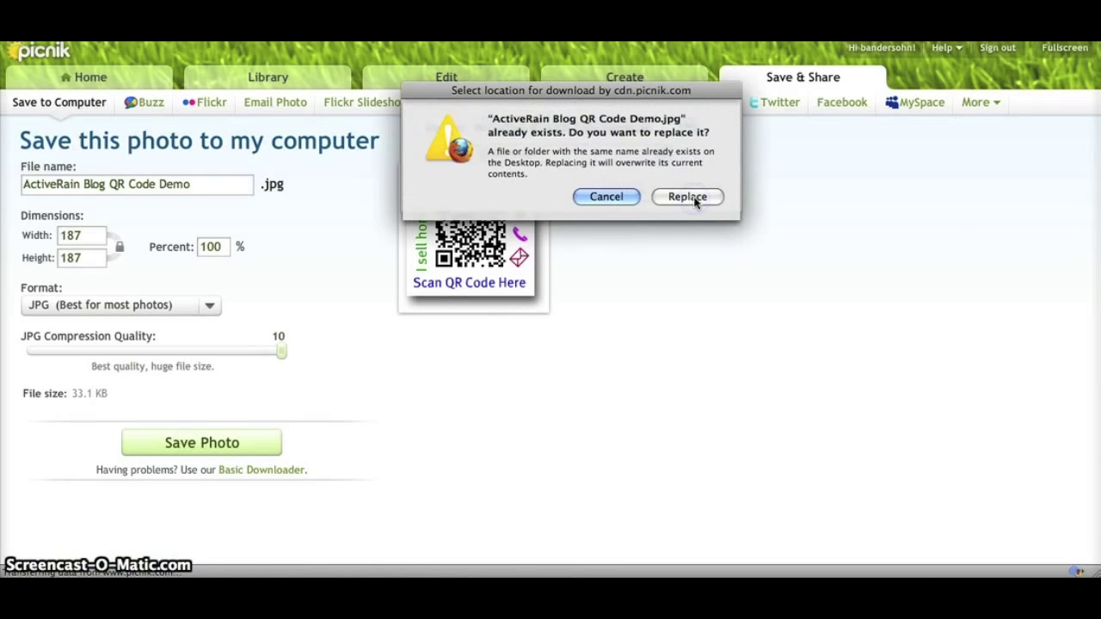
{"action": "left_click", "coordinate": [688, 196]}
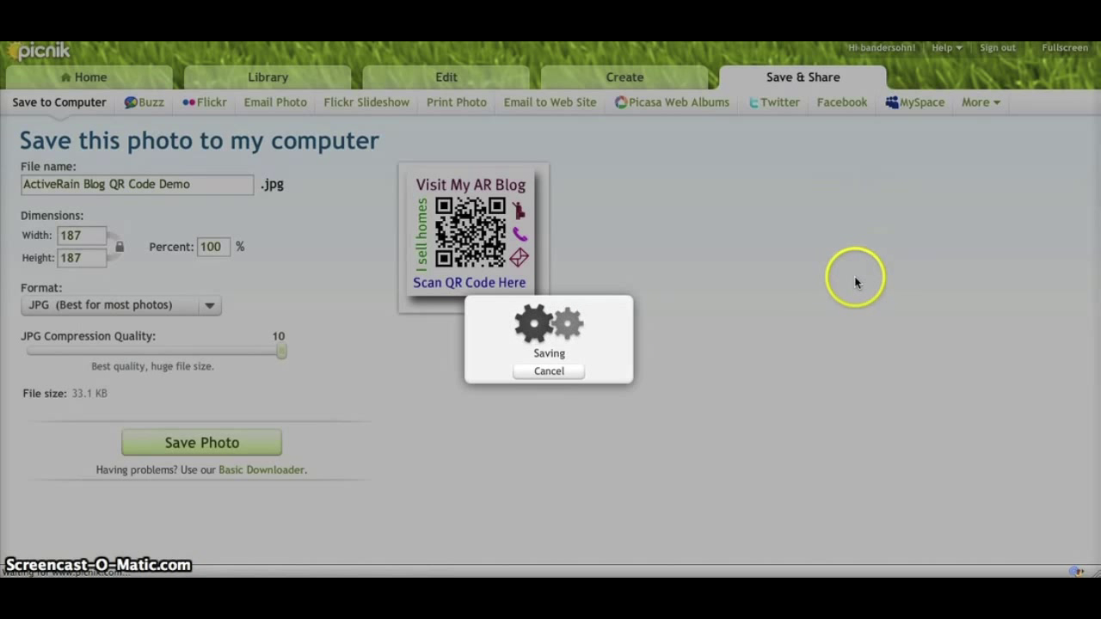
{"action": "mouse_move", "coordinate": [841, 277]}
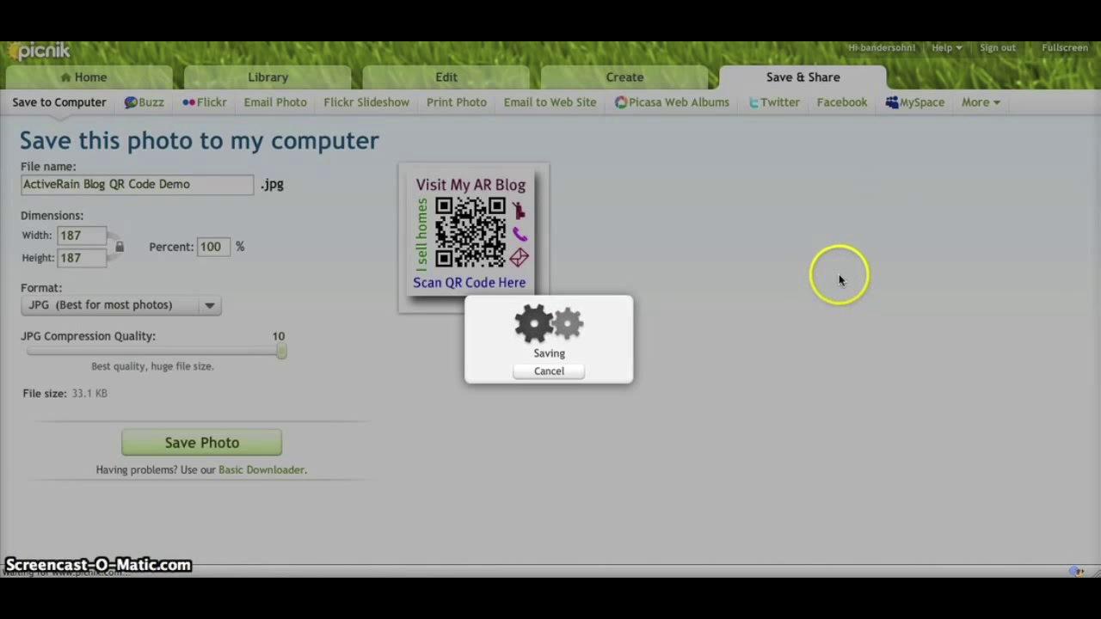